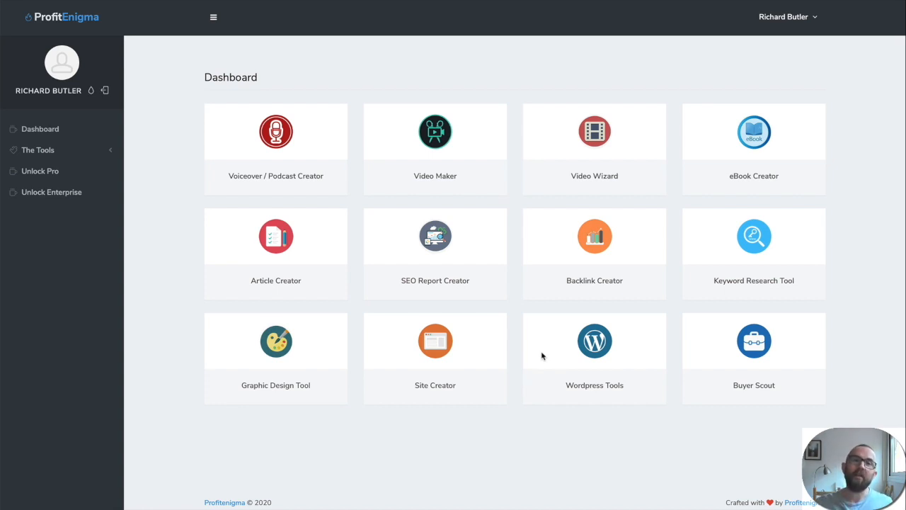
pyautogui.moveTo(386, 199)
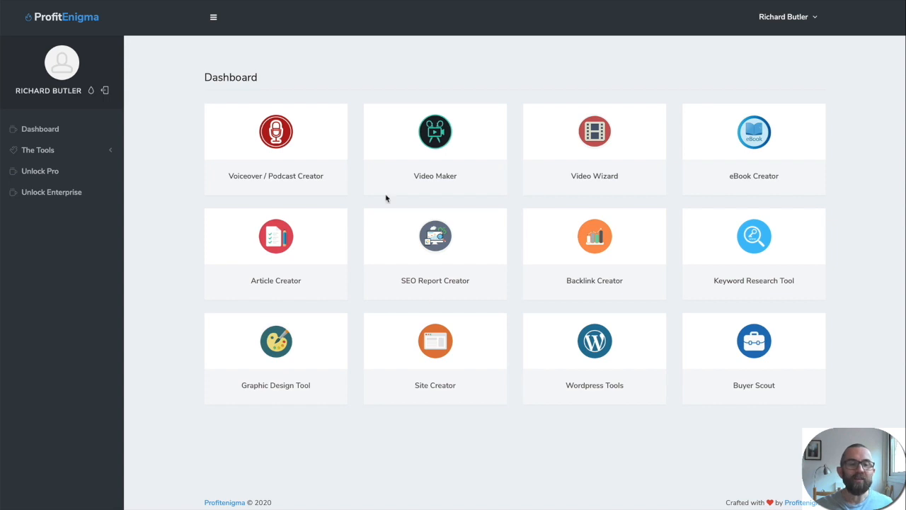
pyautogui.moveTo(287, 179)
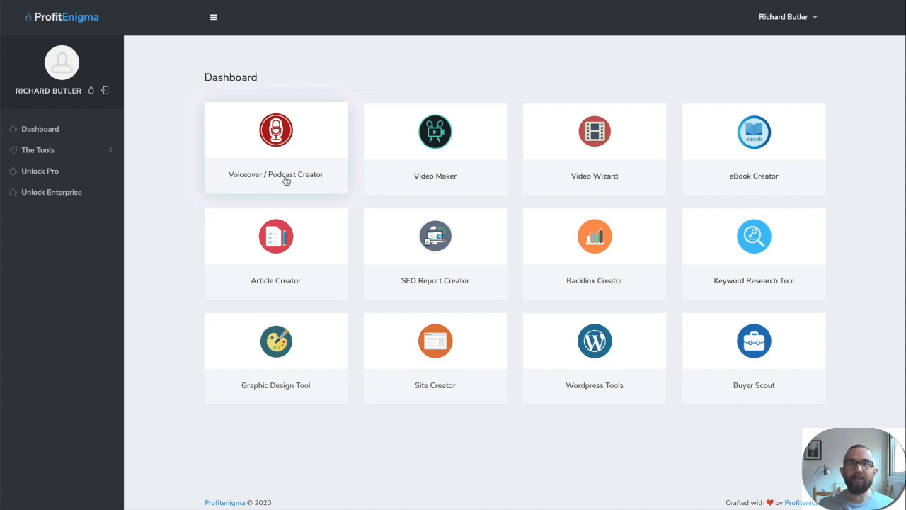
# - Go from the voiceover creator to the Video Maker and title the video 'This is a sample'
pyautogui.click(275, 141)
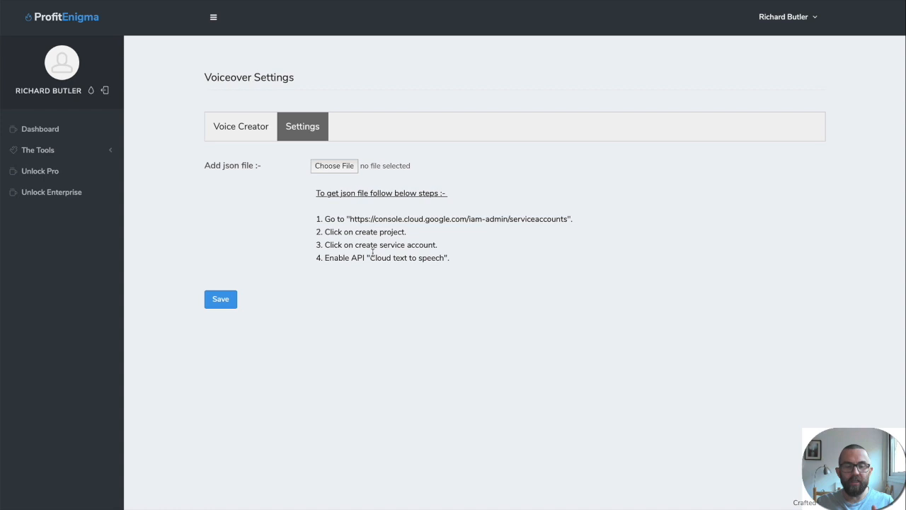
pyautogui.moveTo(481, 297)
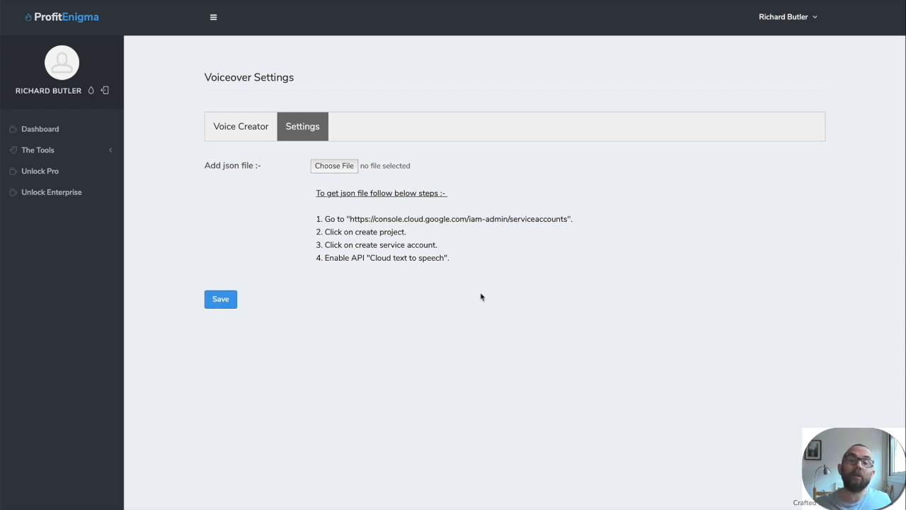
pyautogui.moveTo(389, 228)
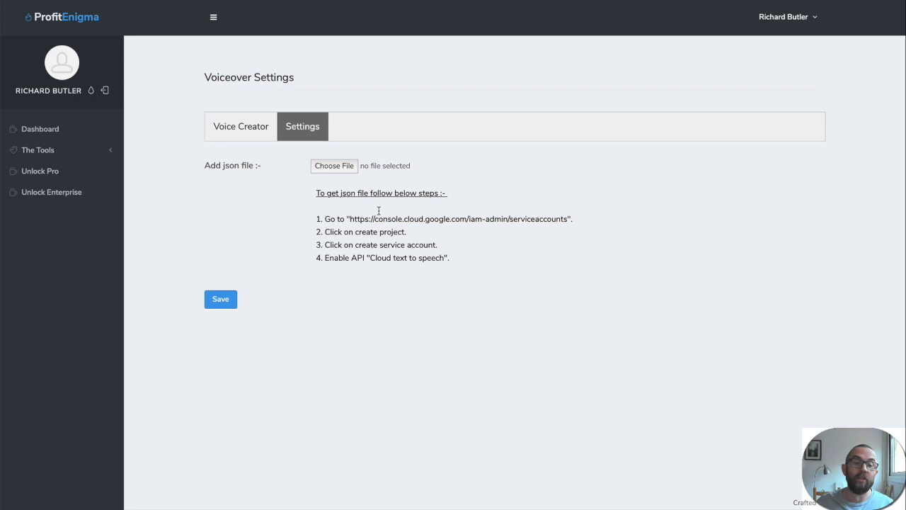
pyautogui.moveTo(517, 111)
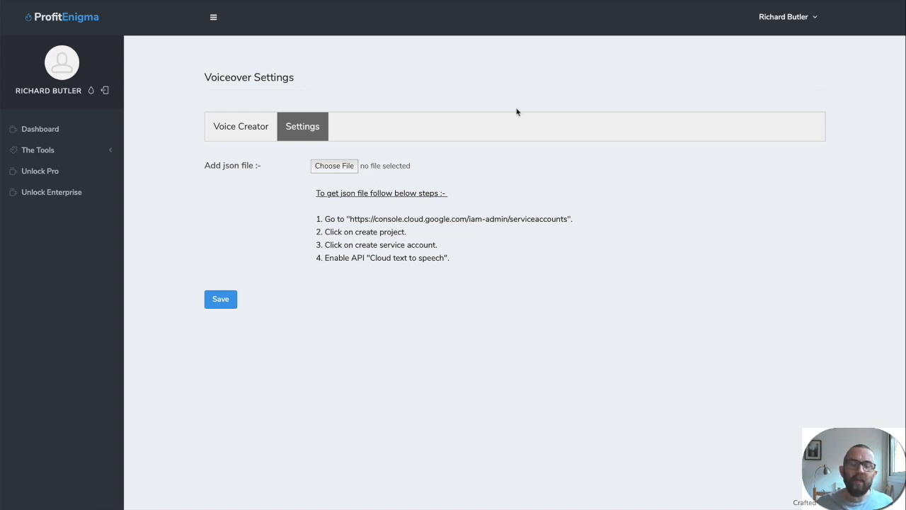
pyautogui.moveTo(505, 243)
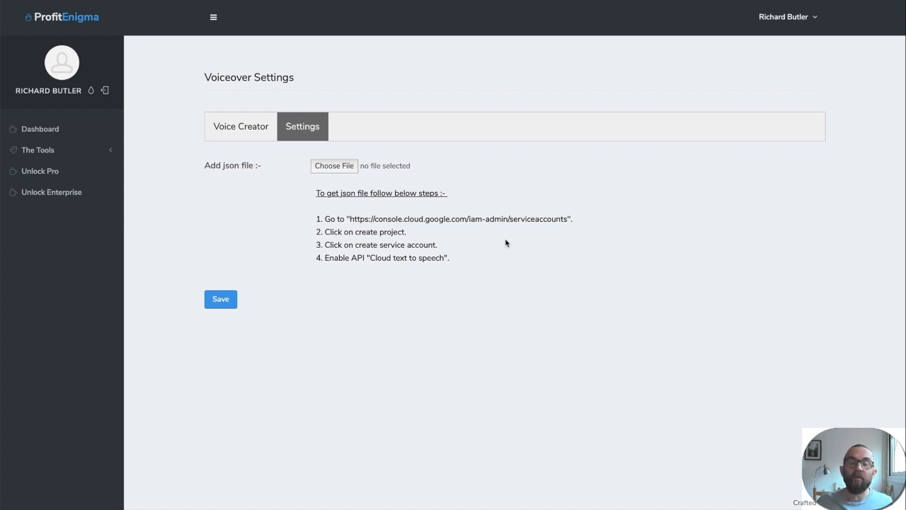
pyautogui.moveTo(363, 260)
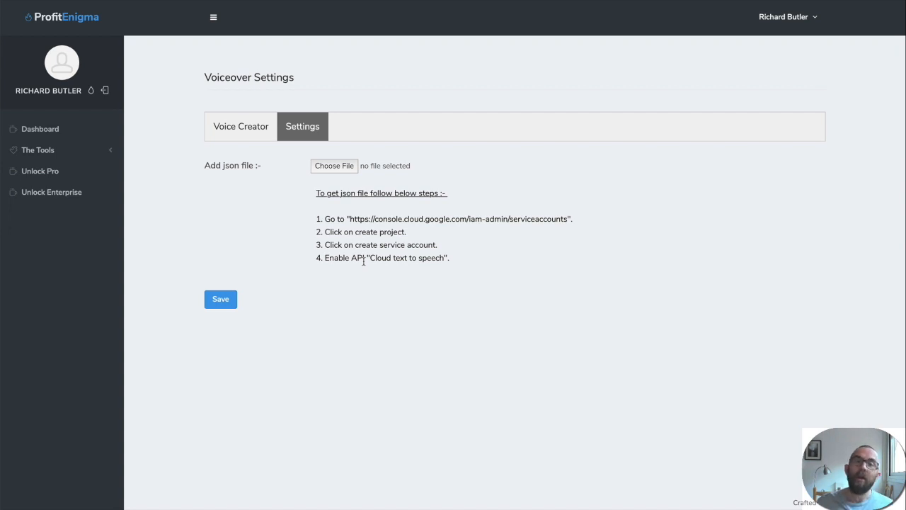
pyautogui.moveTo(40, 129)
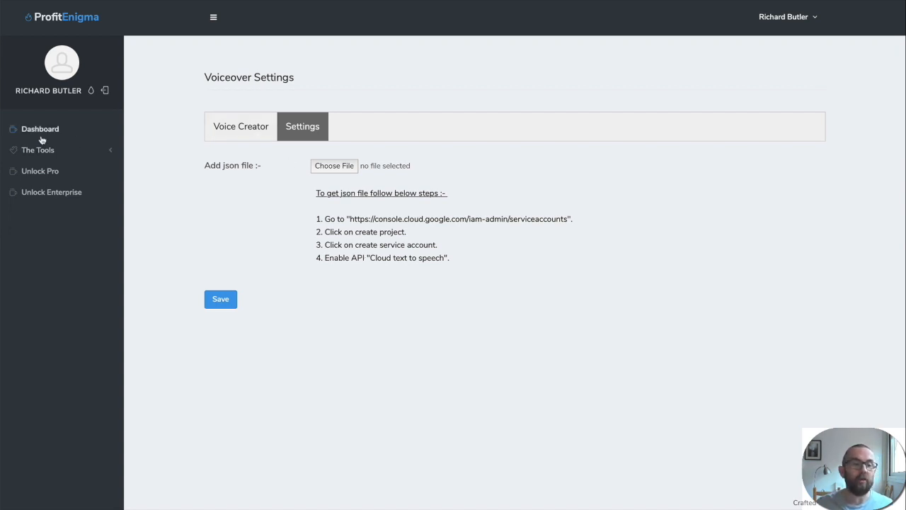
pyautogui.click(40, 128)
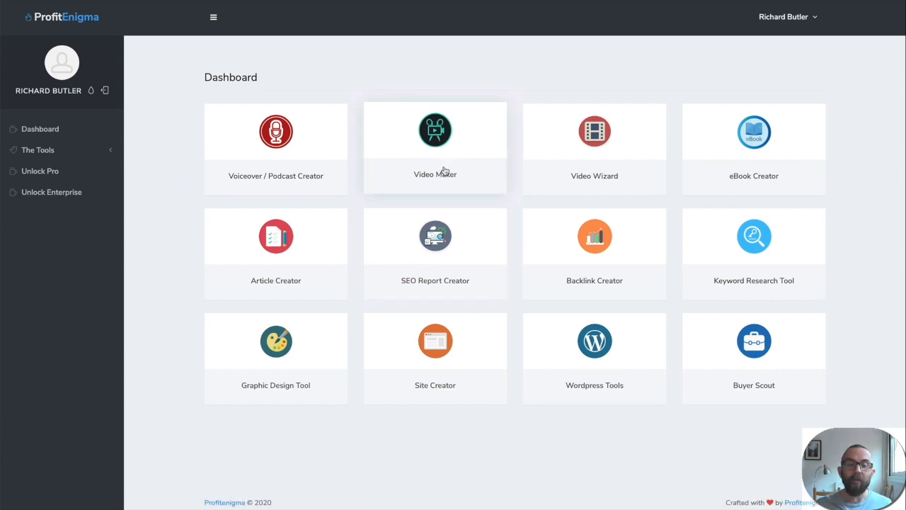
pyautogui.click(435, 131)
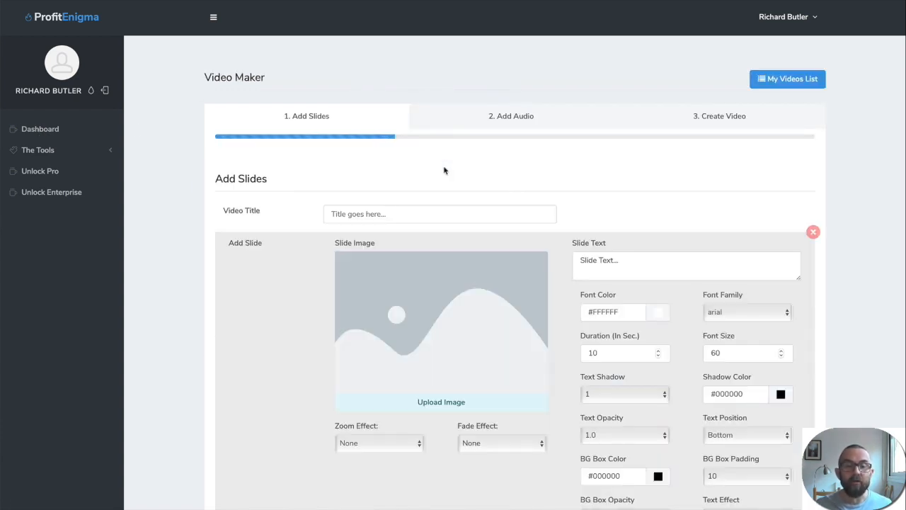
pyautogui.moveTo(480, 197)
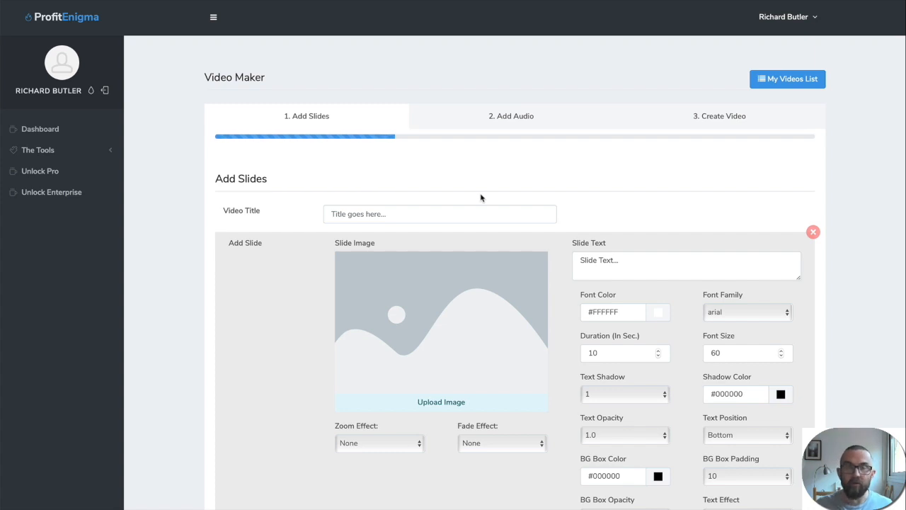
pyautogui.scroll(-3)
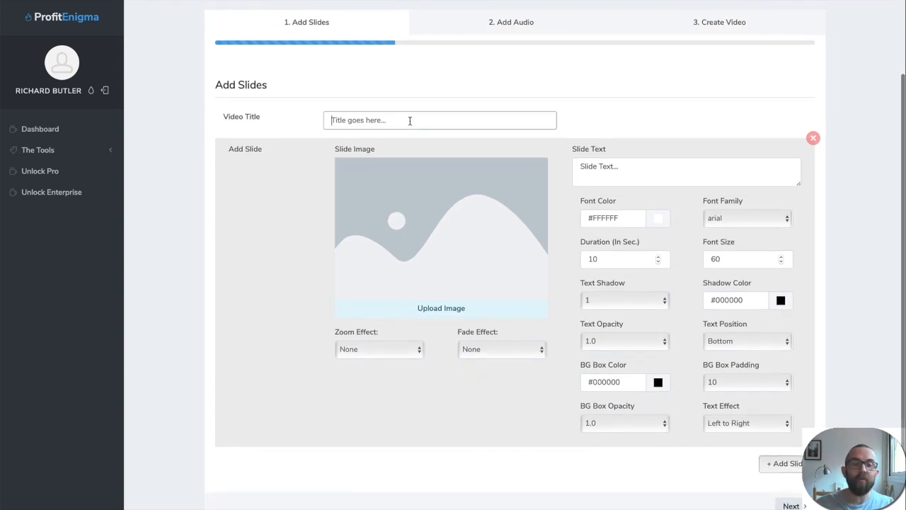
pyautogui.write('This is a sample')
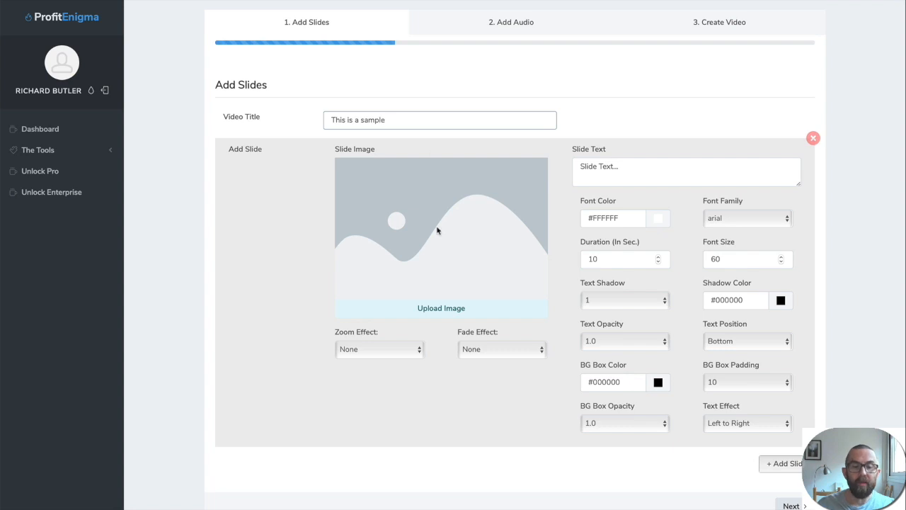
pyautogui.click(441, 307)
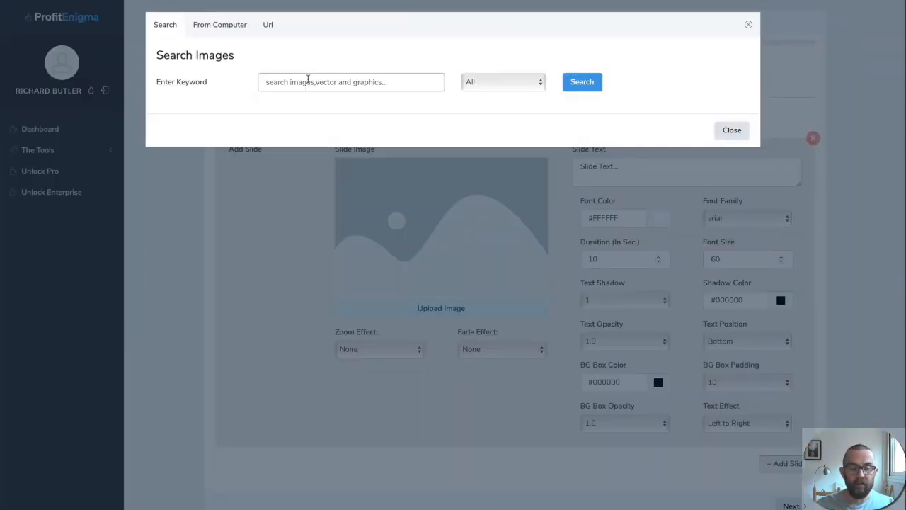
# - Search images for 'money' and use the coin jar with sprouting plants on slide one
pyautogui.write('money')
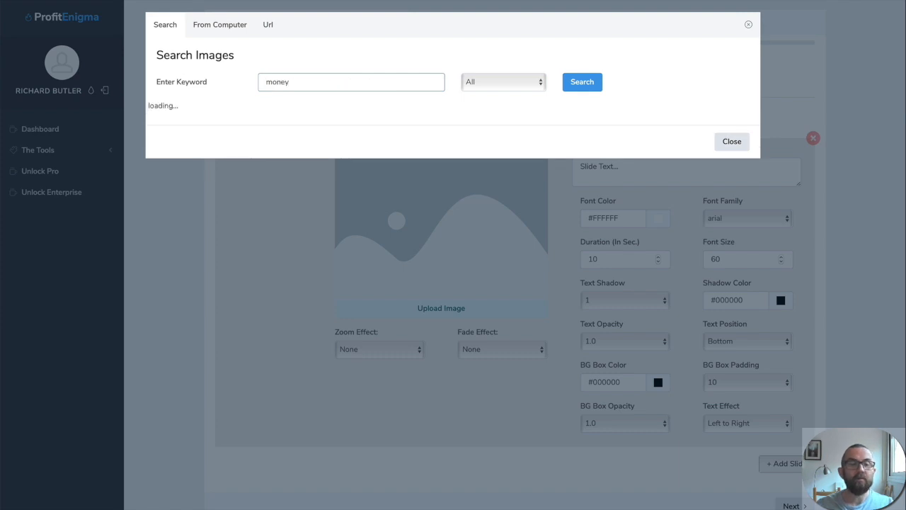
pyautogui.click(581, 82)
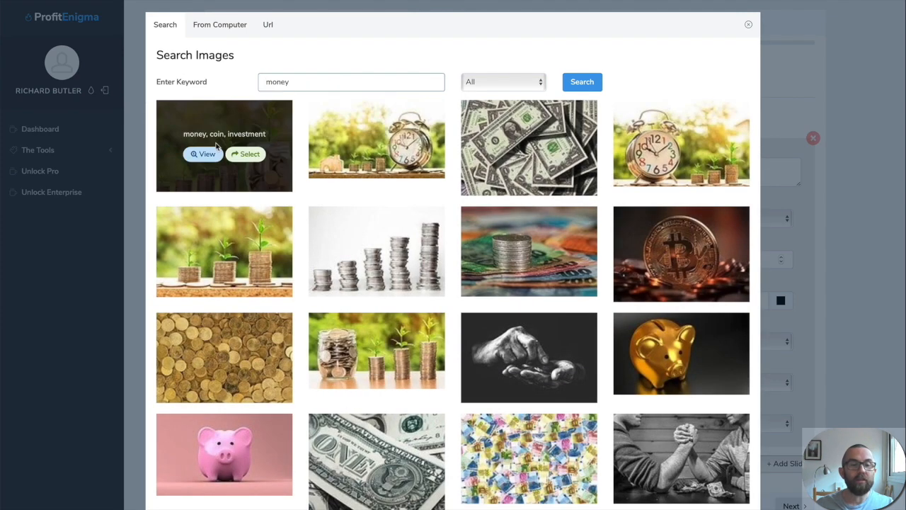
pyautogui.moveTo(246, 154)
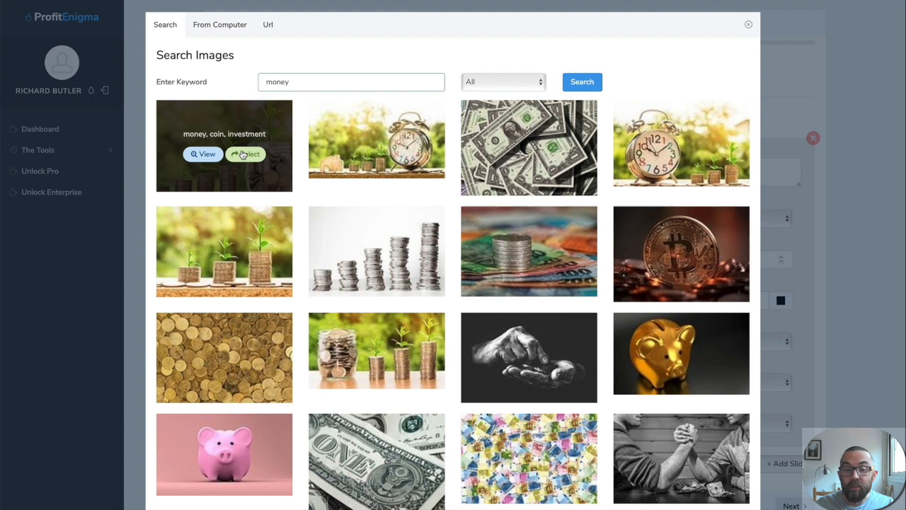
pyautogui.click(247, 154)
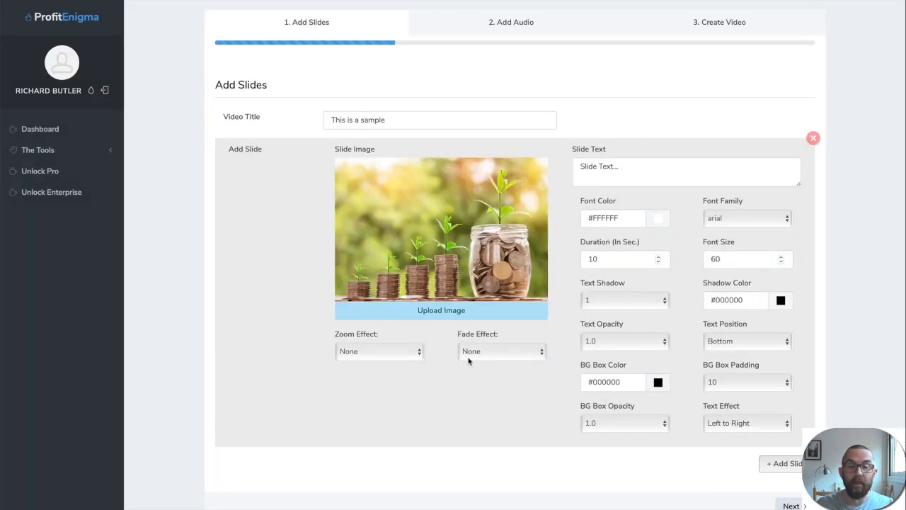
# - Caption the first slide 'Welcome' and add a duplicate second slide
pyautogui.click(686, 172)
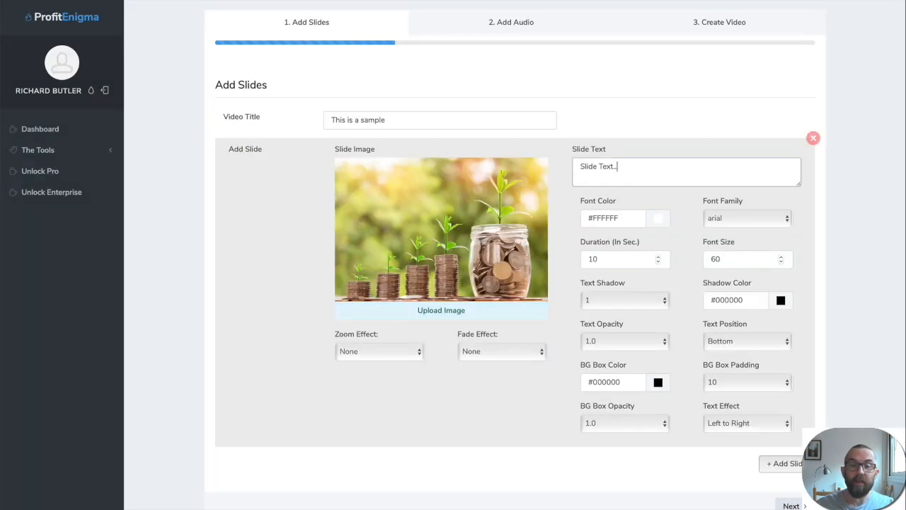
pyautogui.write('Welcome')
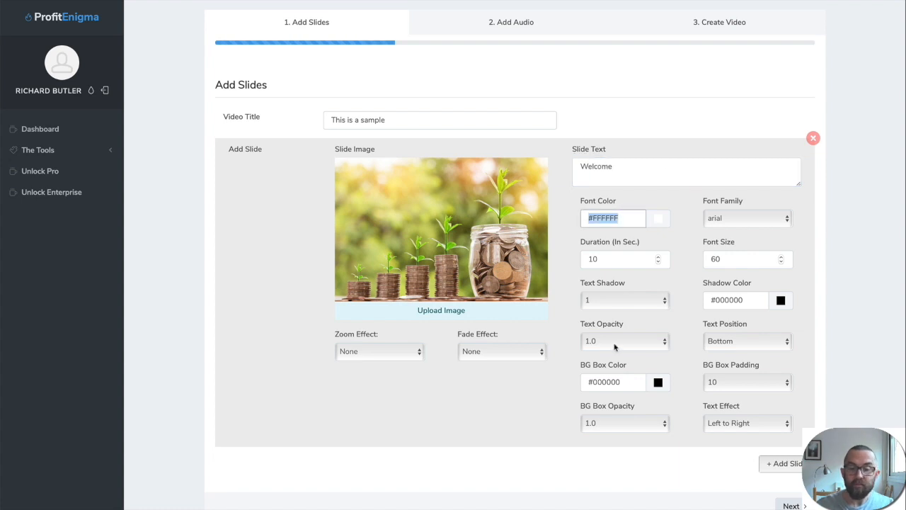
pyautogui.click(784, 463)
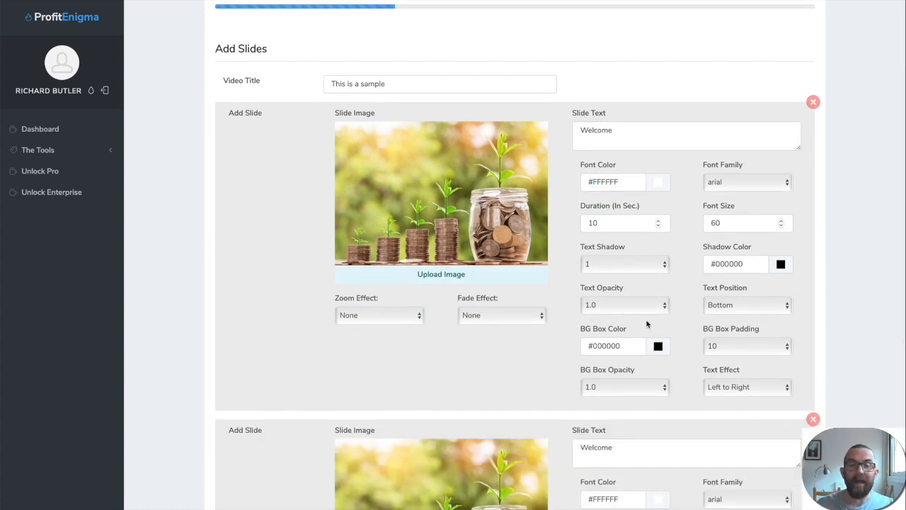
# - Give the second slide Zoom In and Fade In/Out effects, then continue to audio
pyautogui.scroll(-3)
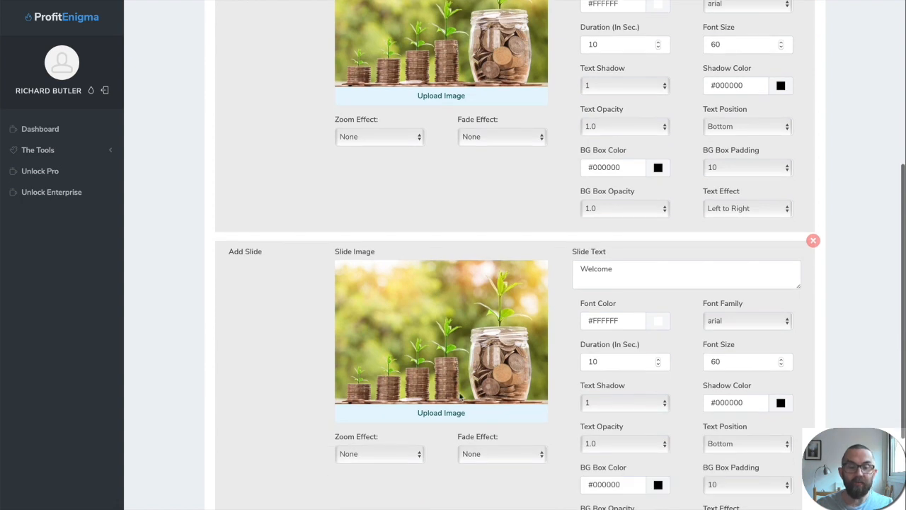
pyautogui.scroll(-3)
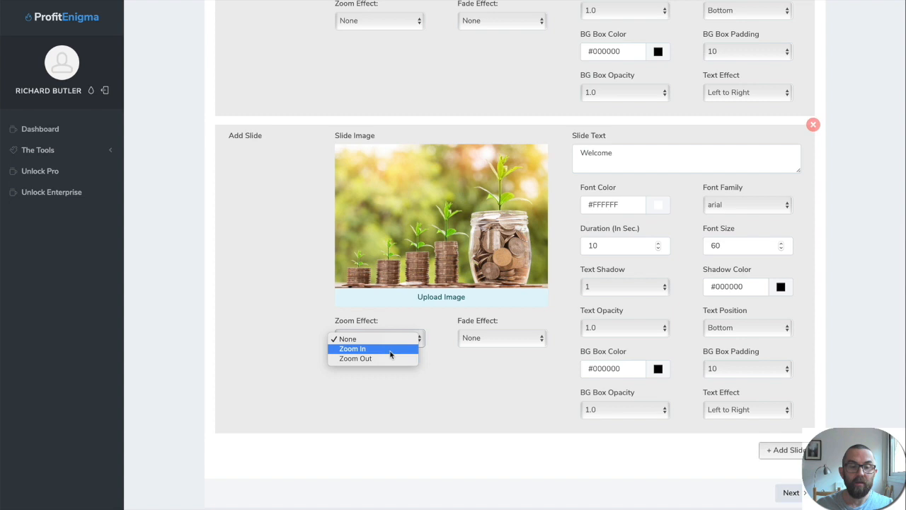
pyautogui.click(501, 338)
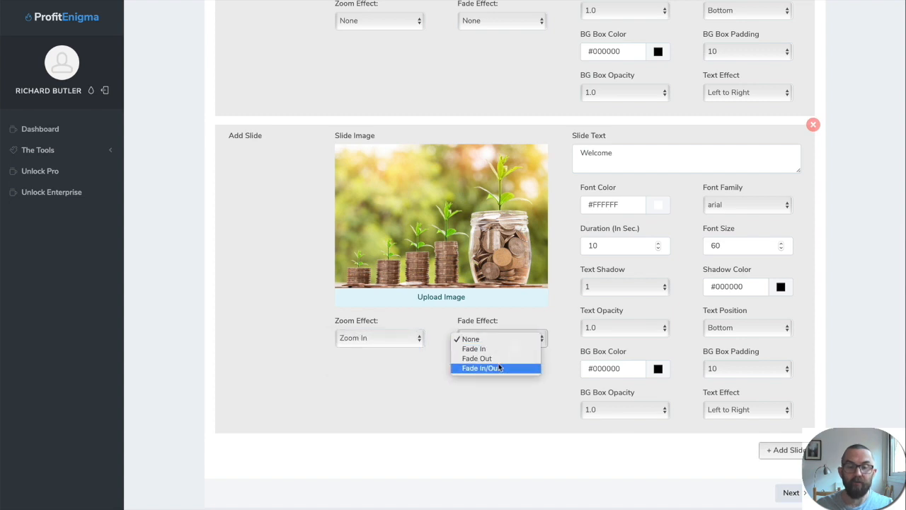
pyautogui.click(482, 368)
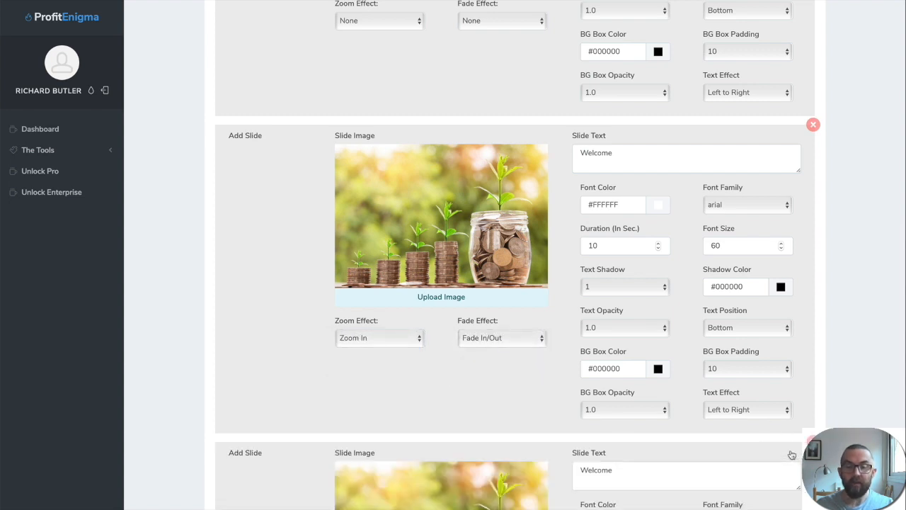
pyautogui.scroll(-3)
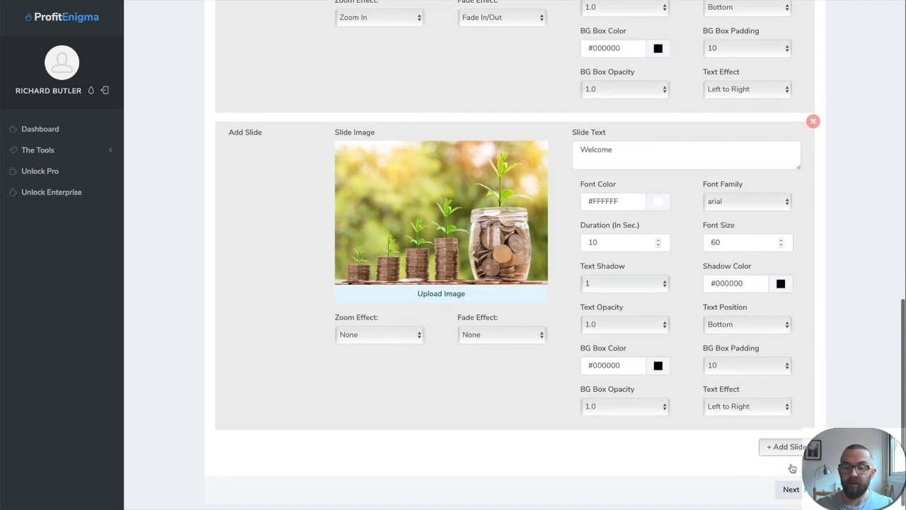
pyautogui.click(791, 490)
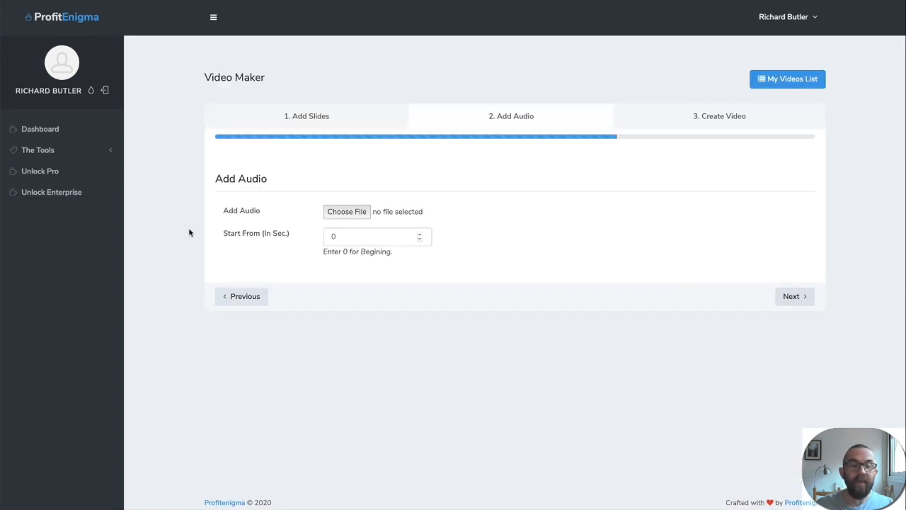
pyautogui.moveTo(275, 224)
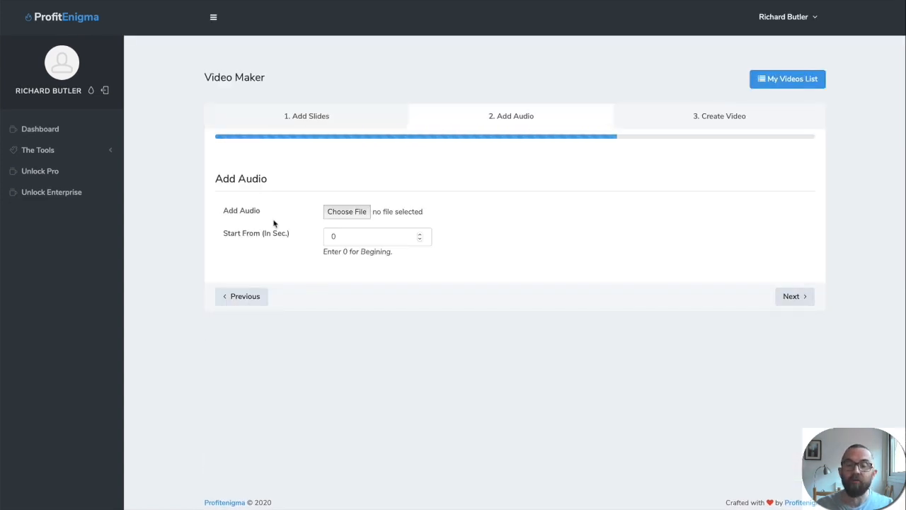
# - Pass the audio step and queue the coin-jar video for generation
pyautogui.click(793, 296)
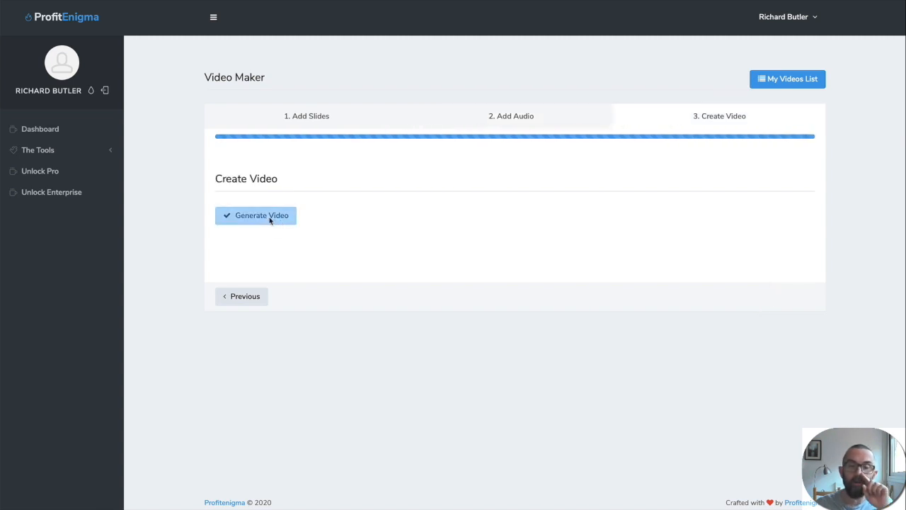
pyautogui.click(255, 215)
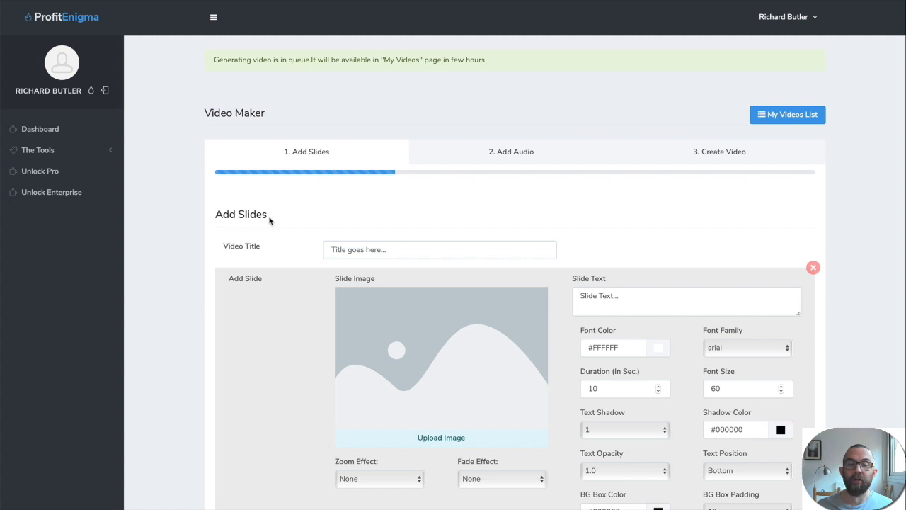
pyautogui.moveTo(339, 81)
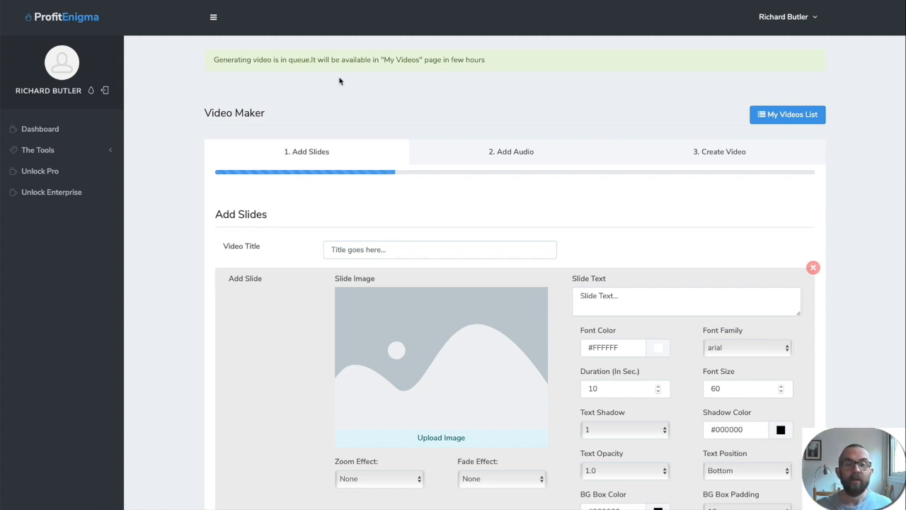
pyautogui.moveTo(154, 185)
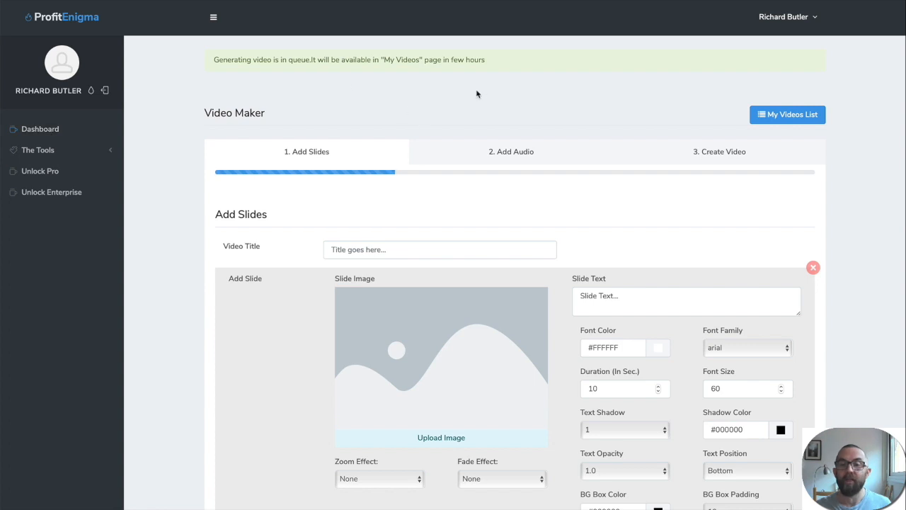
pyautogui.click(788, 114)
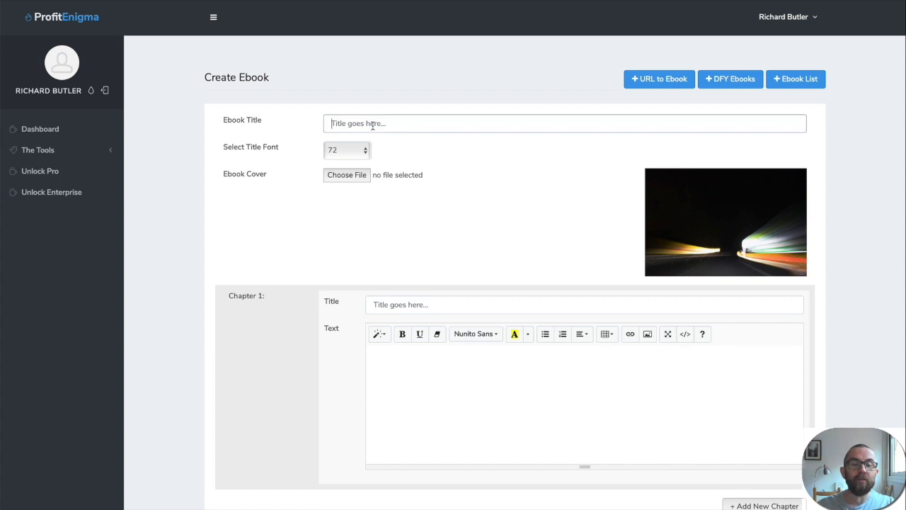
# - Title the ebook 'My ebook' and fill in Chapter 1's title and body text
pyautogui.click(371, 123)
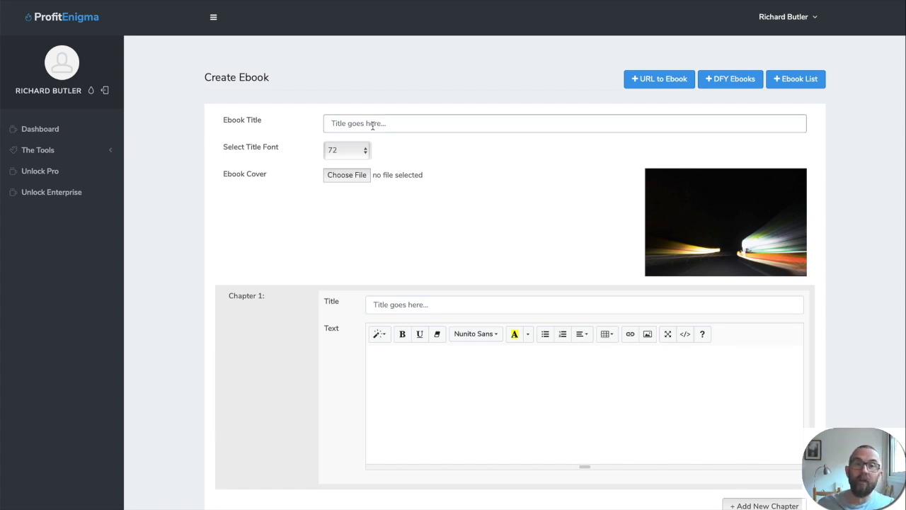
pyautogui.write('M')
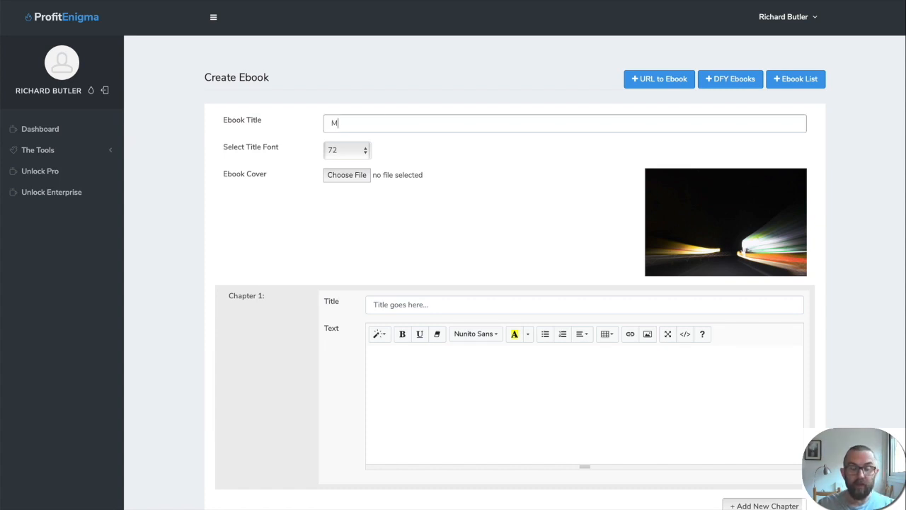
pyautogui.write('y ebook')
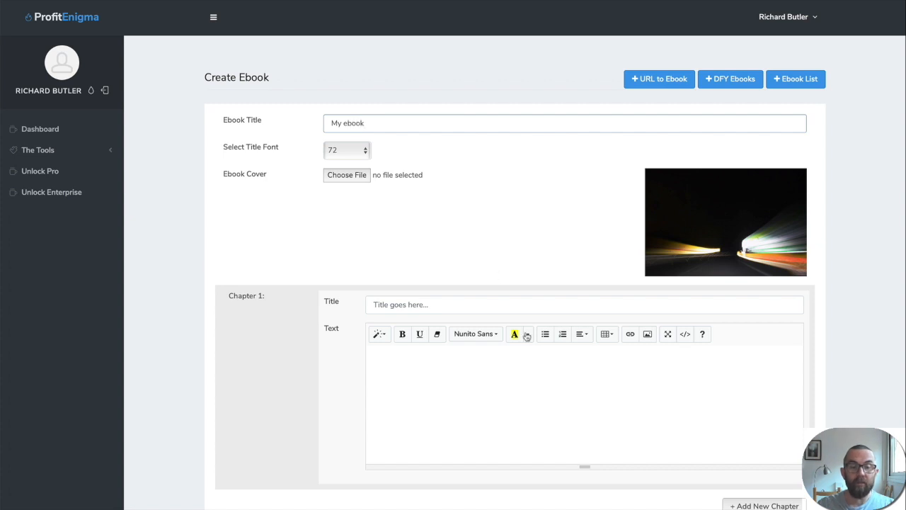
pyautogui.write('chapter 1 - how to become')
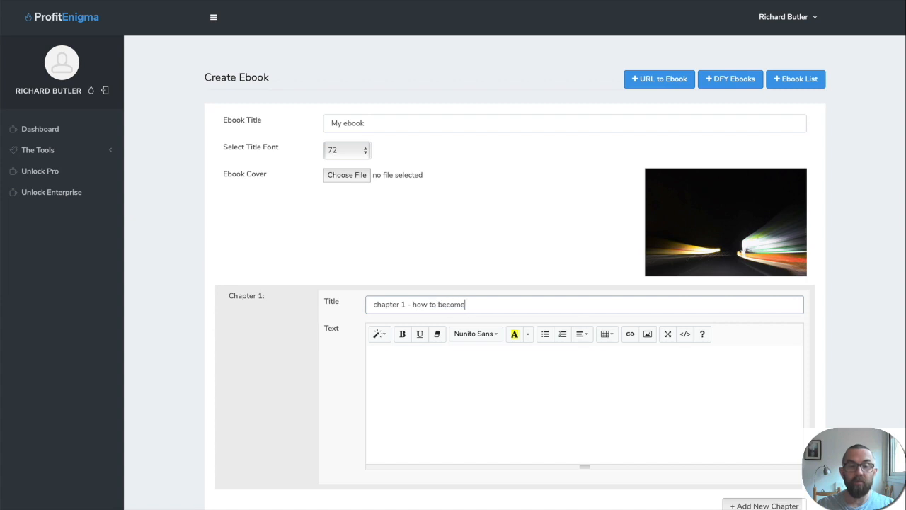
pyautogui.write('an affiliate')
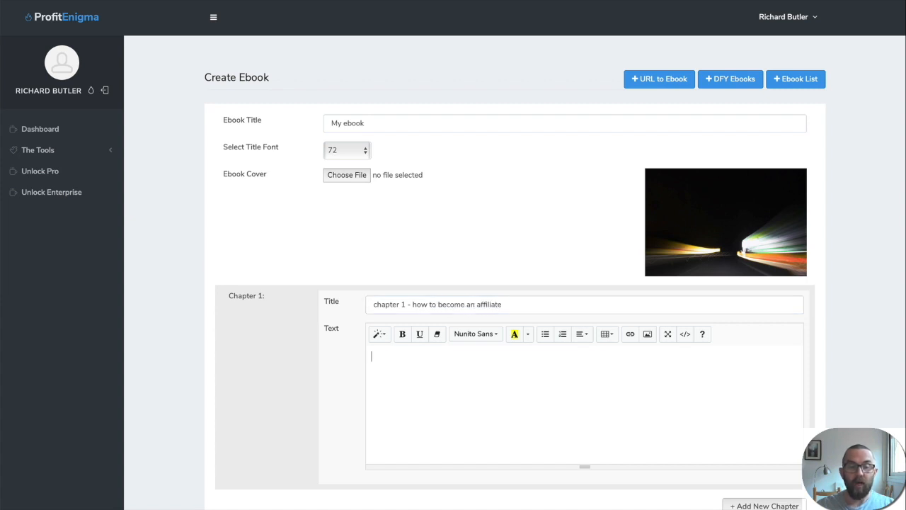
pyautogui.write('dsafkjasdlkfjasd lflkasd jflkasjdfs adfsdafasdfasdf')
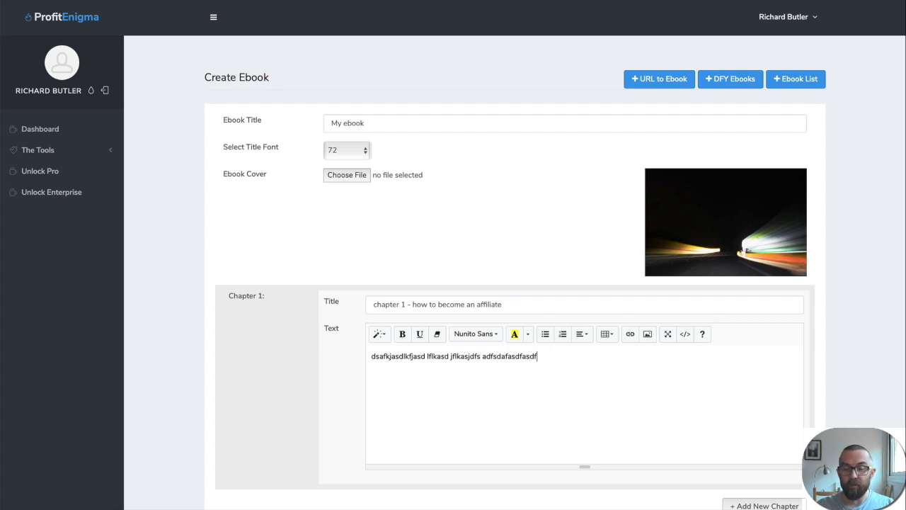
# - Add a second chapter titled 'chapter 2 - how to become an affiliate'
pyautogui.click(764, 505)
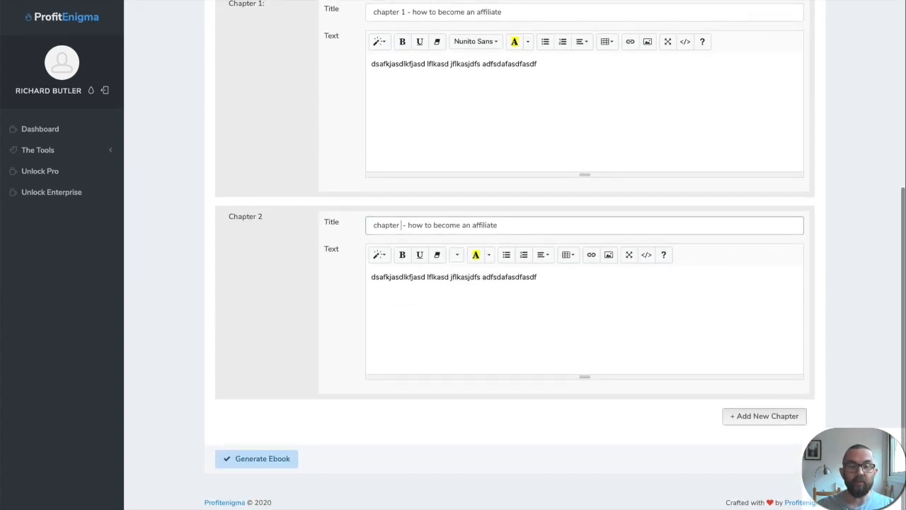
pyautogui.write('2')
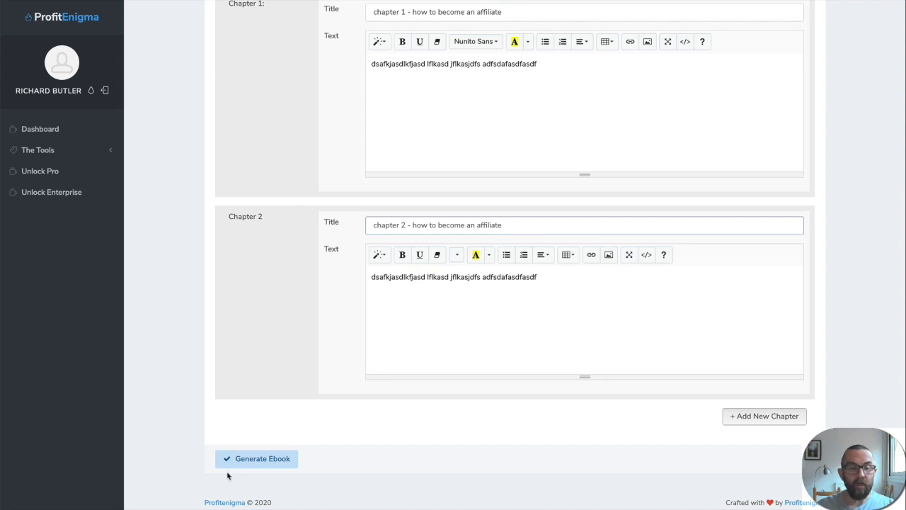
pyautogui.scroll(3)
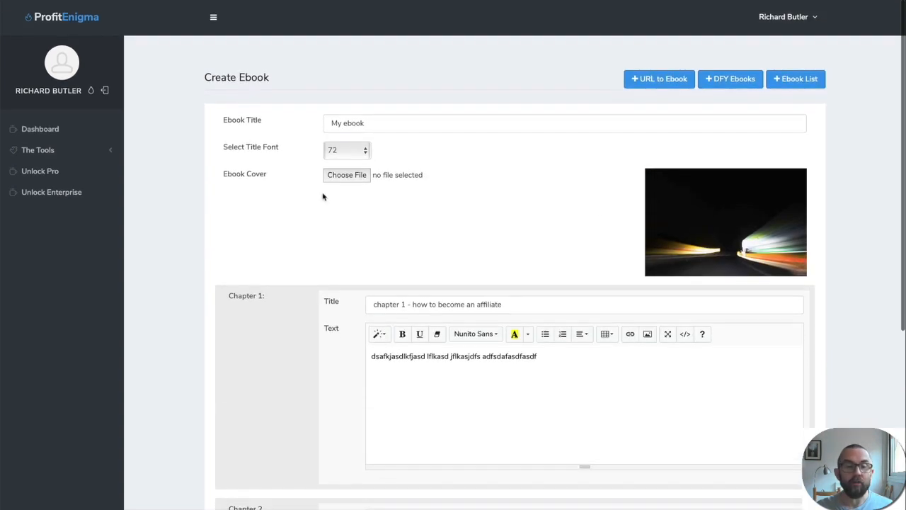
pyautogui.moveTo(347, 175)
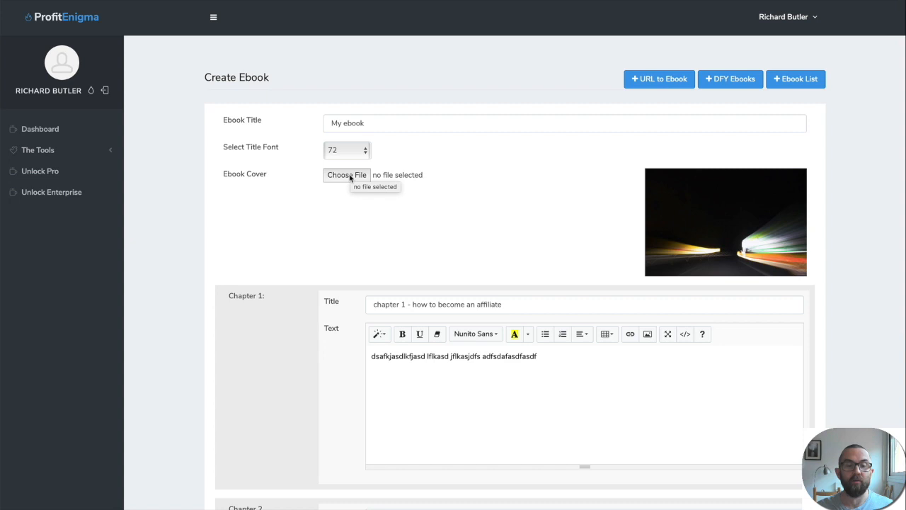
# - Set Template (21).jpg as the ebook cover and generate the ebook
pyautogui.click(347, 175)
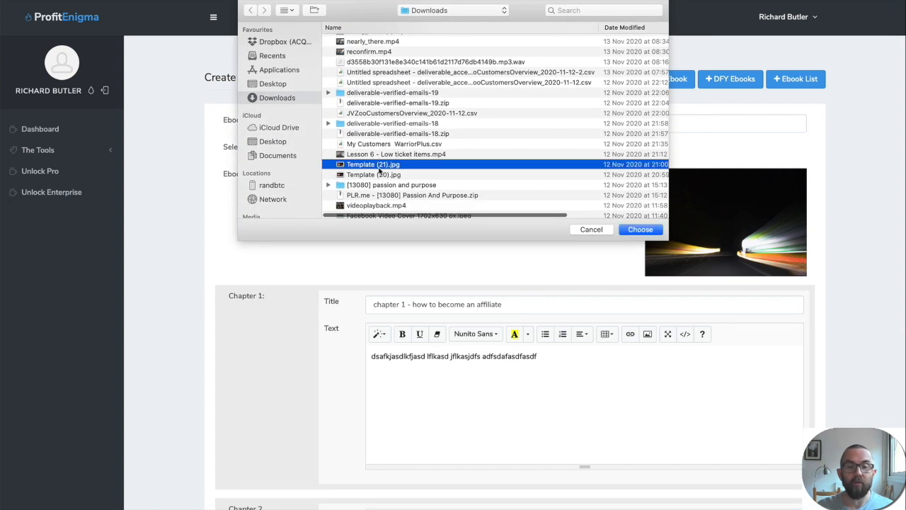
pyautogui.click(639, 229)
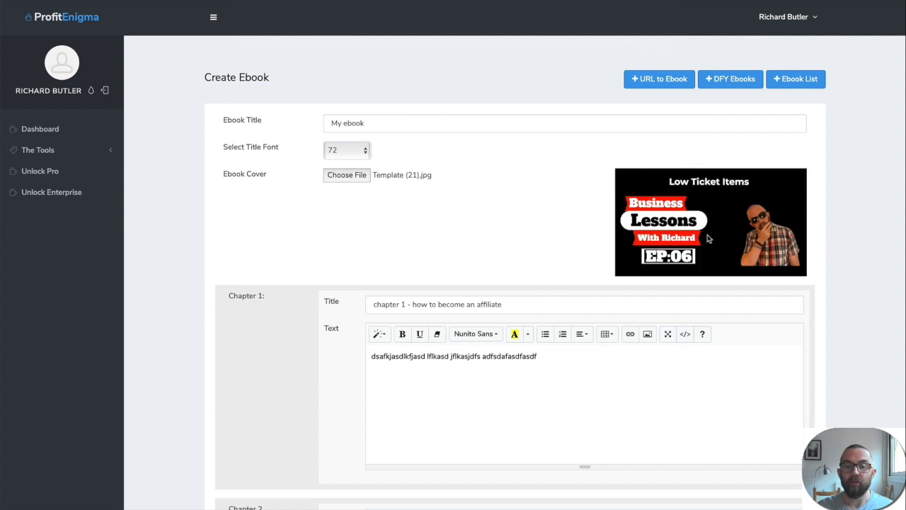
pyautogui.scroll(-3)
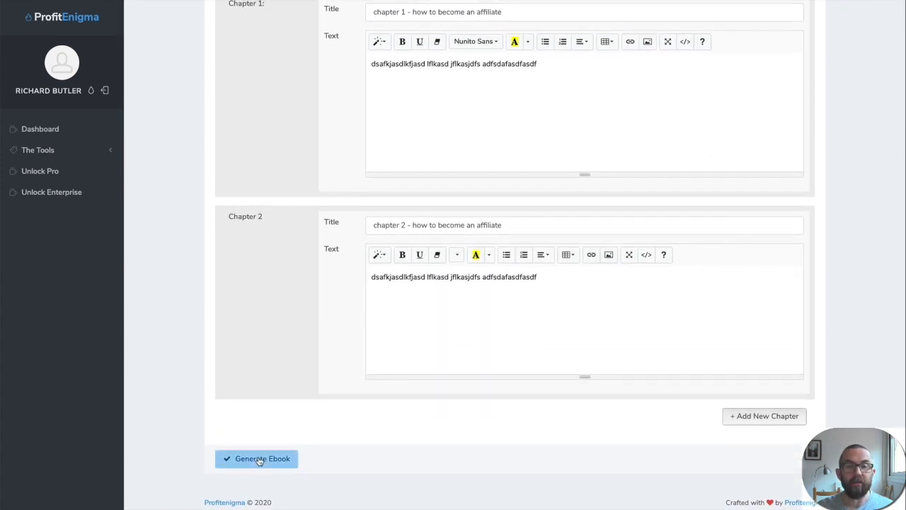
pyautogui.click(257, 458)
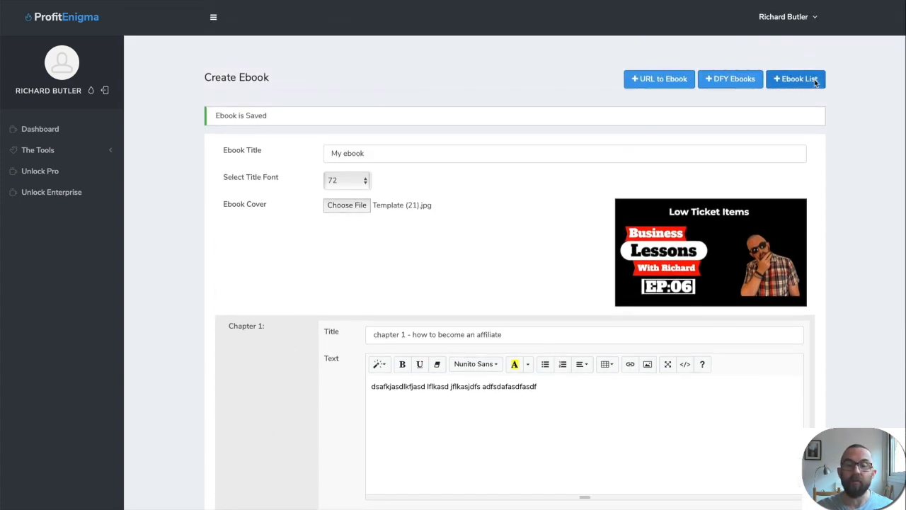
# - Open the Ebook List and download 'My ebook' as a PDF
pyautogui.click(796, 79)
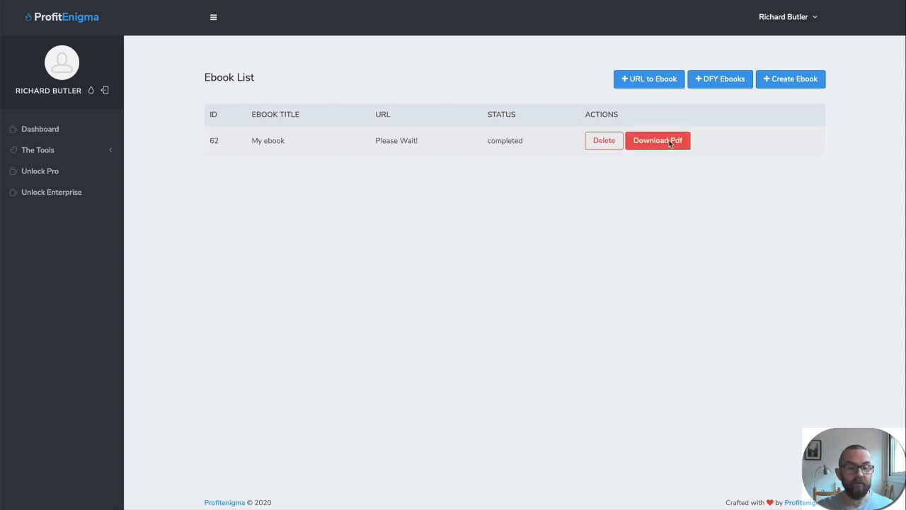
pyautogui.click(657, 141)
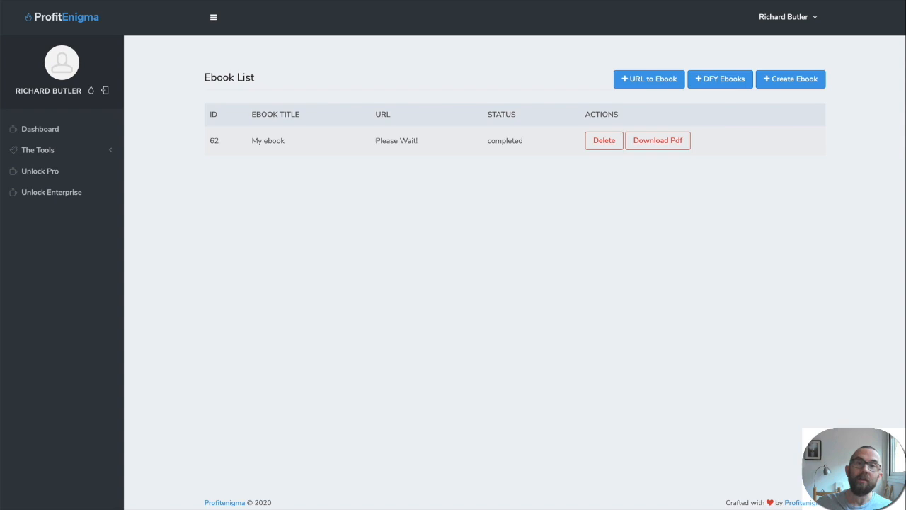
pyautogui.moveTo(330, 22)
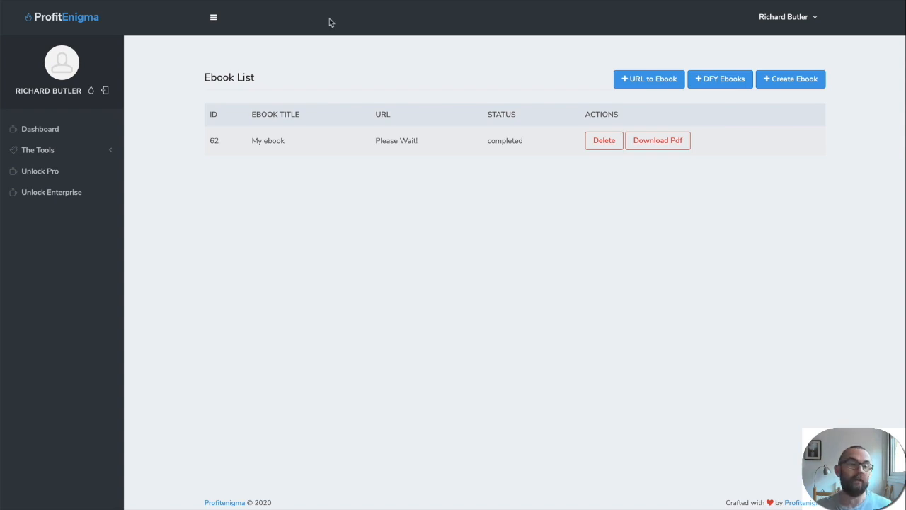
pyautogui.click(40, 129)
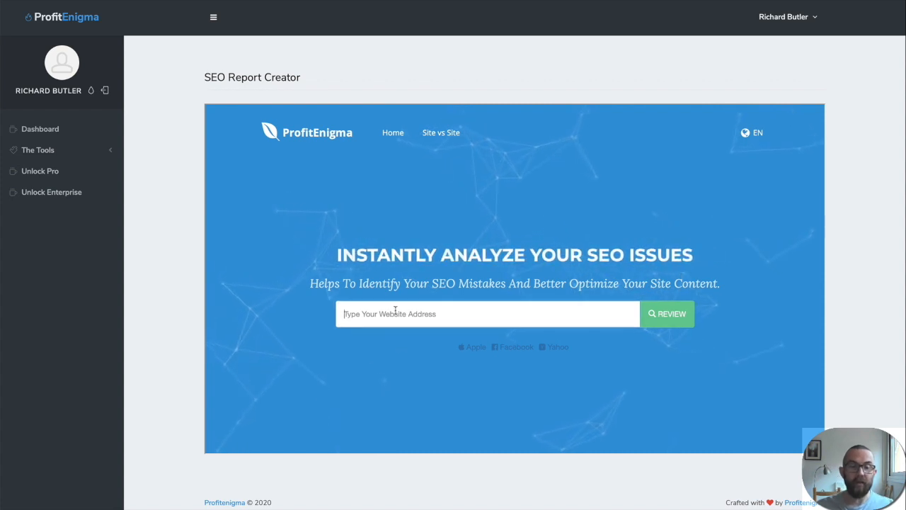
pyautogui.write('ireland.c')
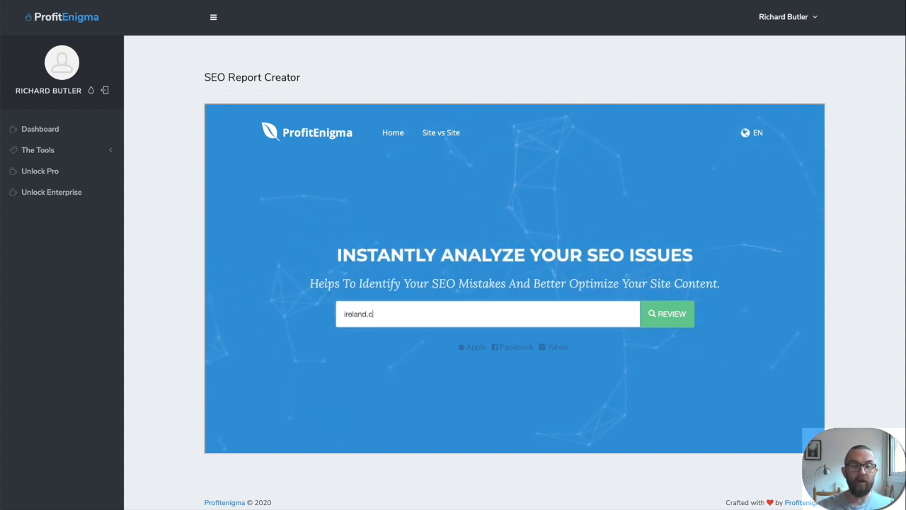
pyautogui.write('om')
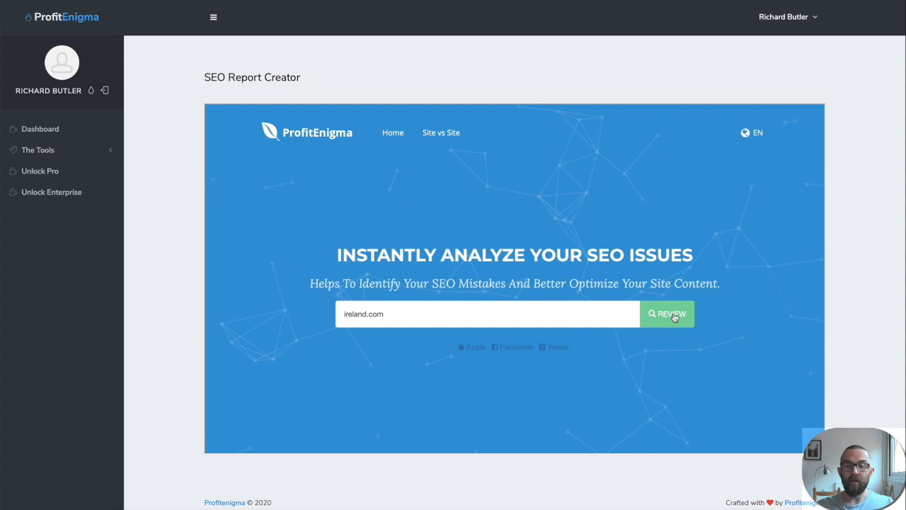
pyautogui.click(668, 314)
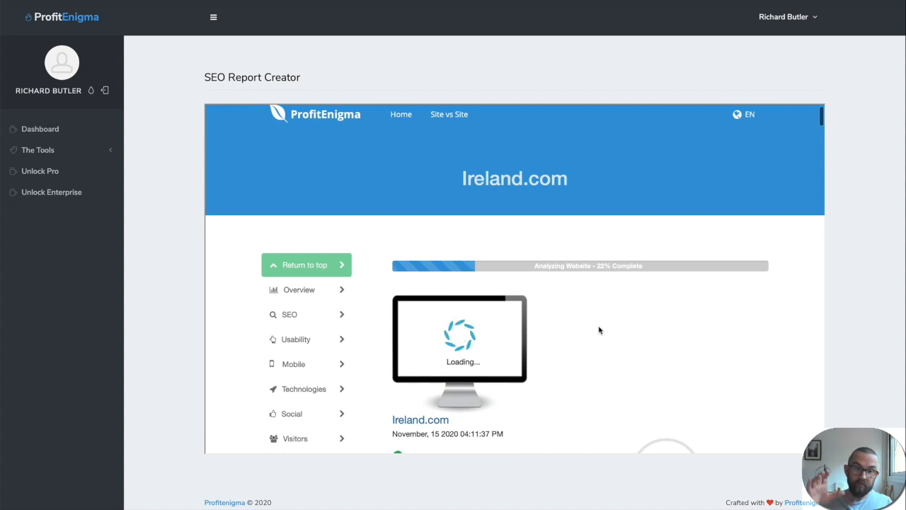
pyautogui.moveTo(599, 206)
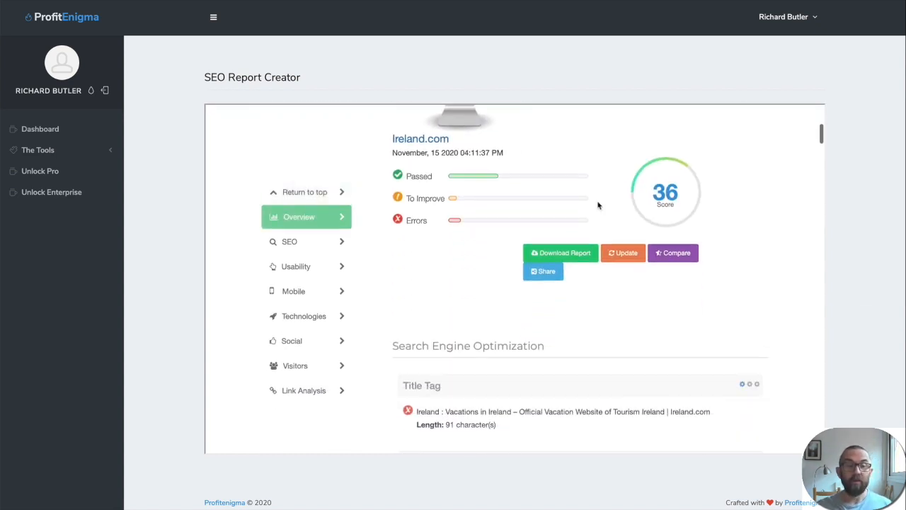
pyautogui.click(290, 241)
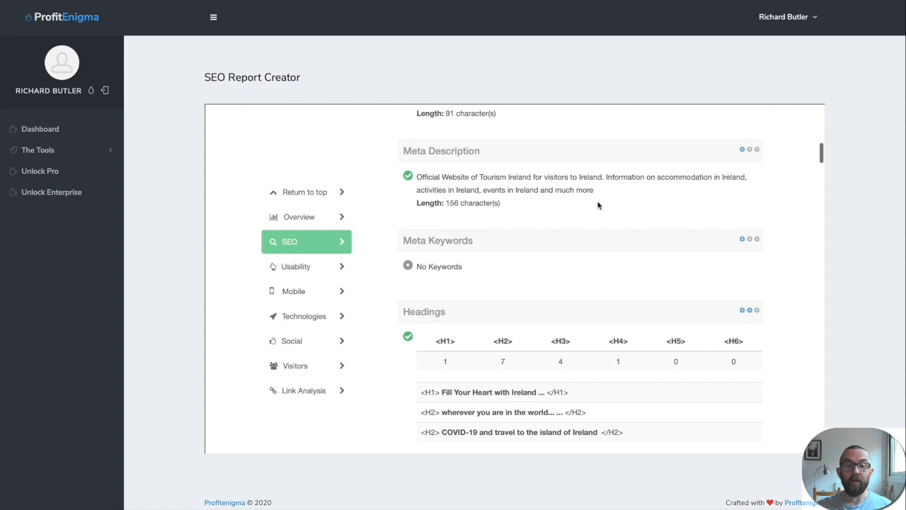
pyautogui.scroll(-3)
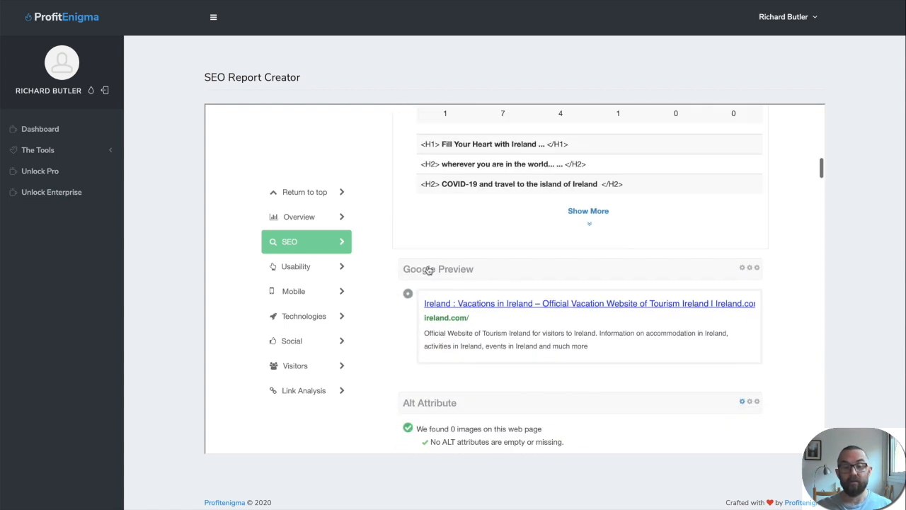
pyautogui.scroll(-3)
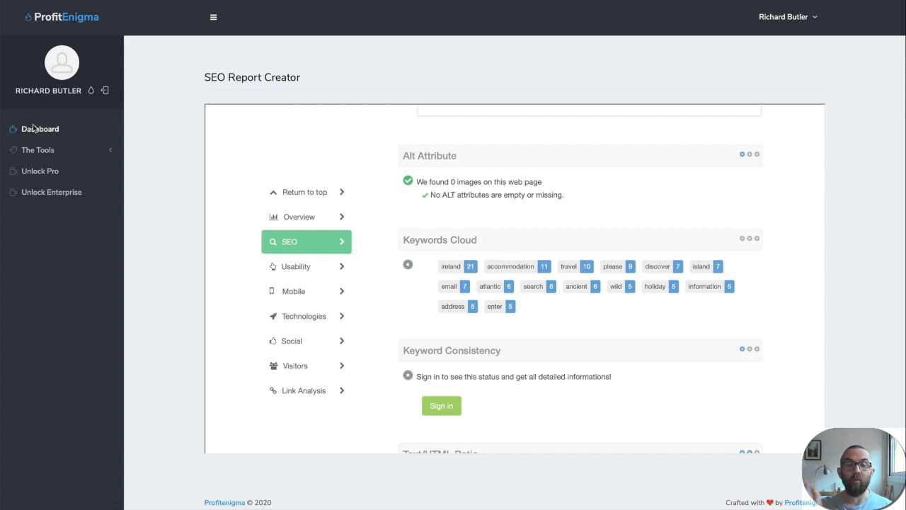
# - Open Backlink Creator from the dashboard and submit the domain Richardbutler.coach
pyautogui.click(41, 129)
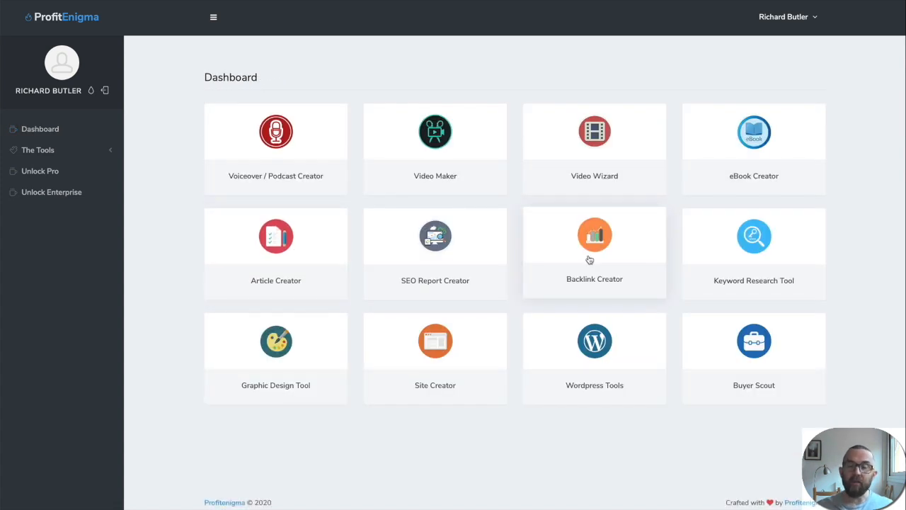
pyautogui.click(595, 241)
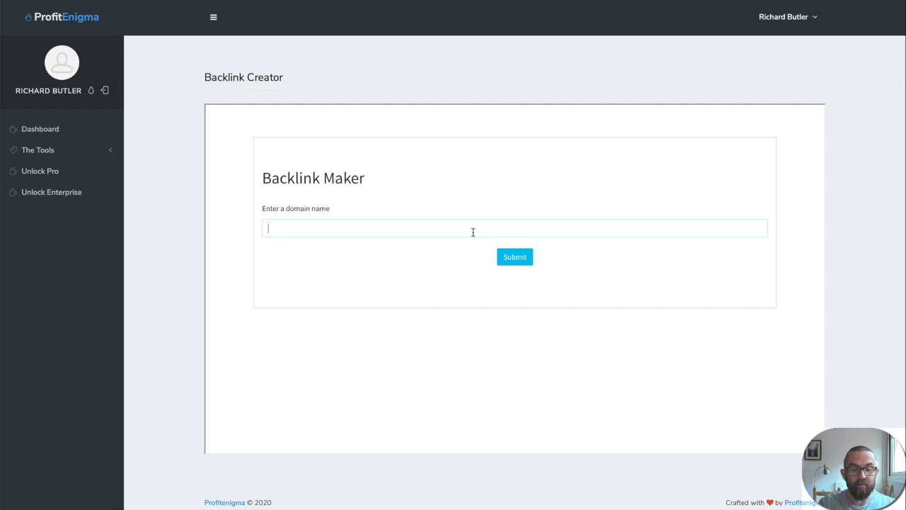
pyautogui.write('Richard.')
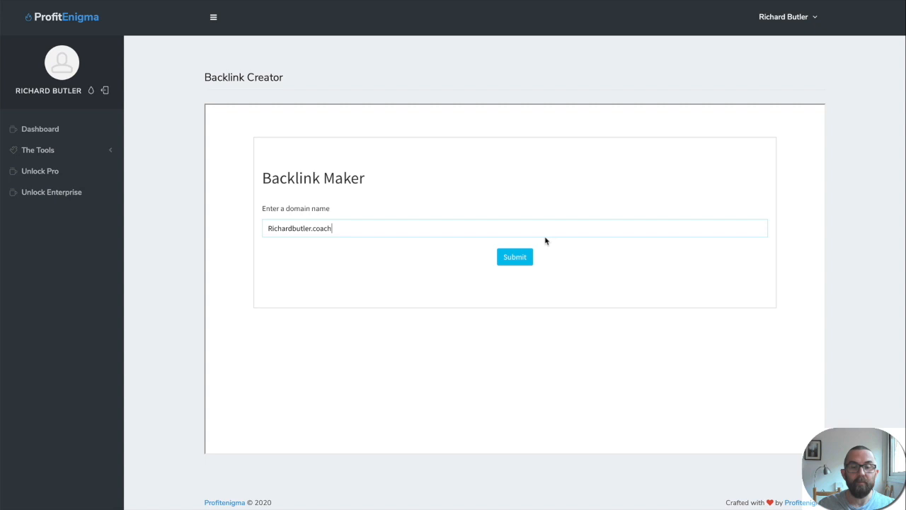
pyautogui.click(515, 256)
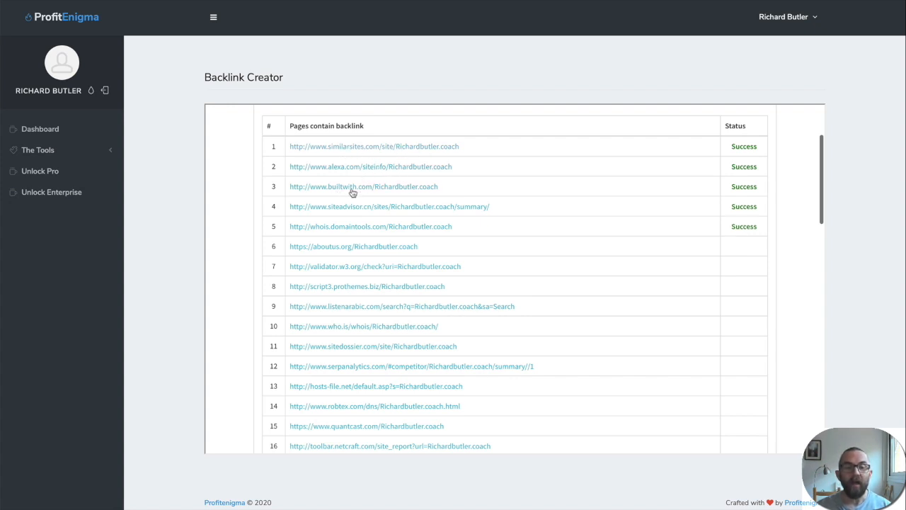
# - Visit the builtwith.com and aboutus.org backlink pages for Richardbutler.coach
pyautogui.click(363, 186)
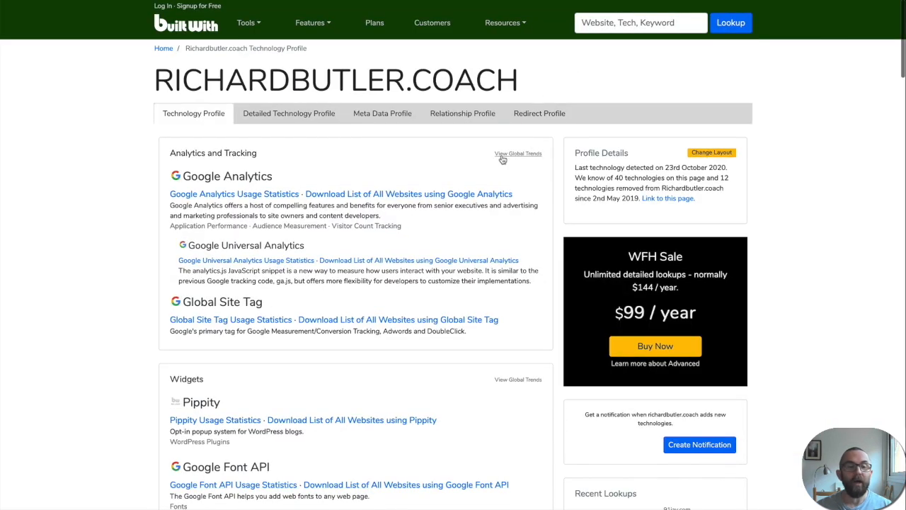
pyautogui.moveTo(540, 62)
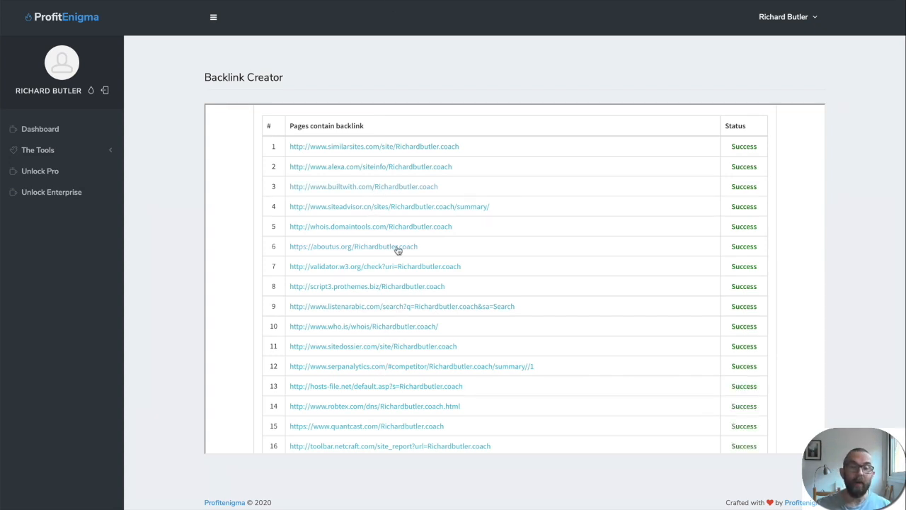
pyautogui.click(354, 245)
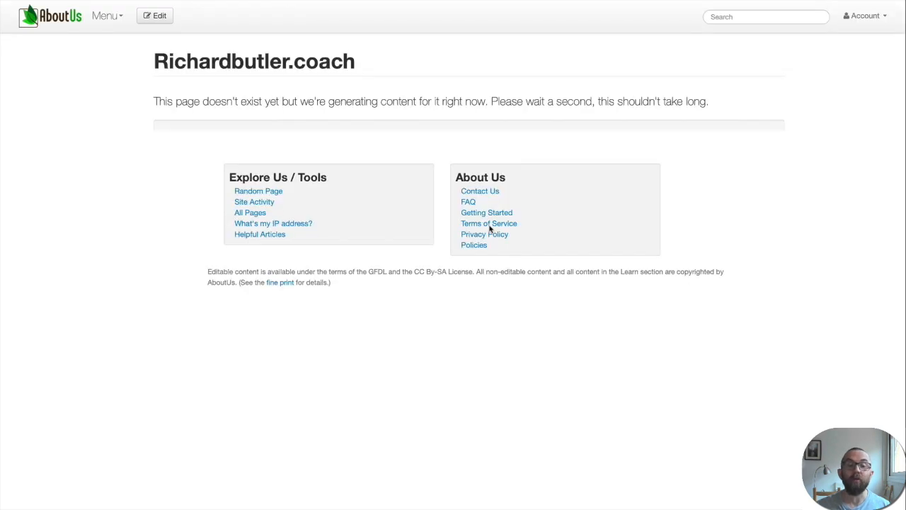
pyautogui.moveTo(236, 83)
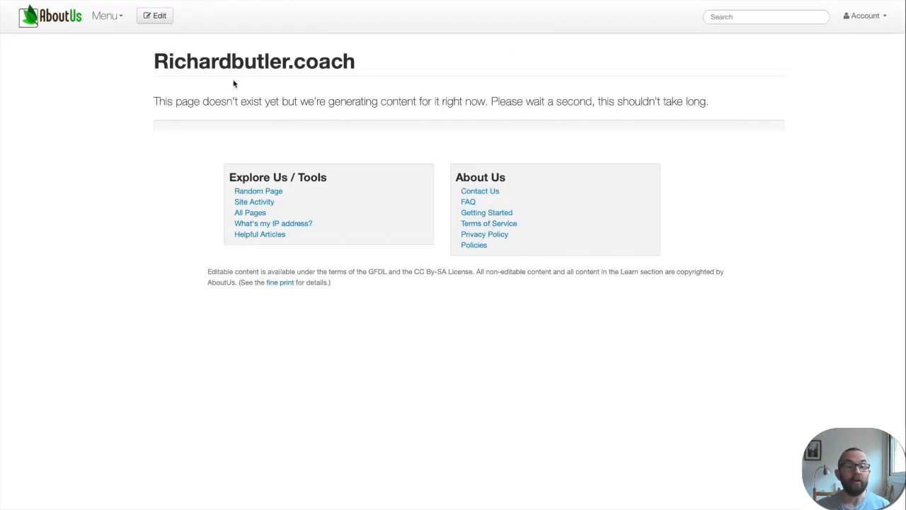
pyautogui.moveTo(443, 112)
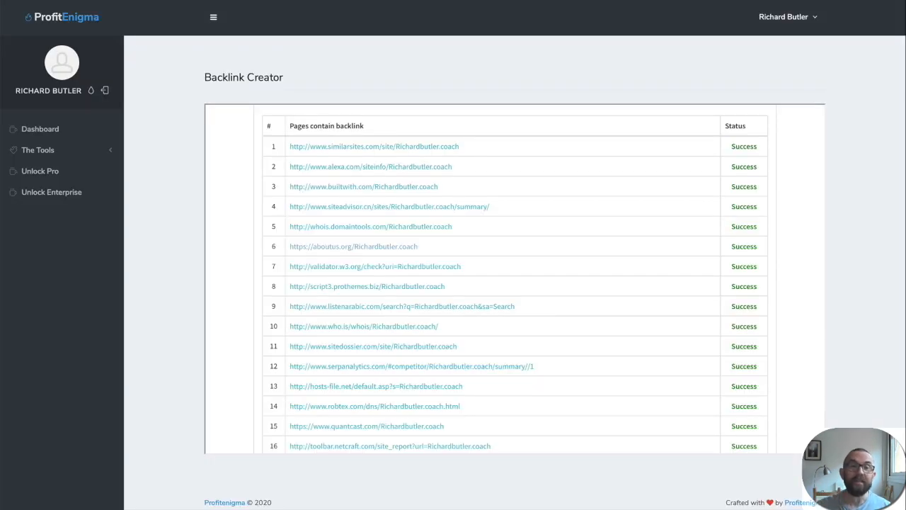
pyautogui.moveTo(241, 47)
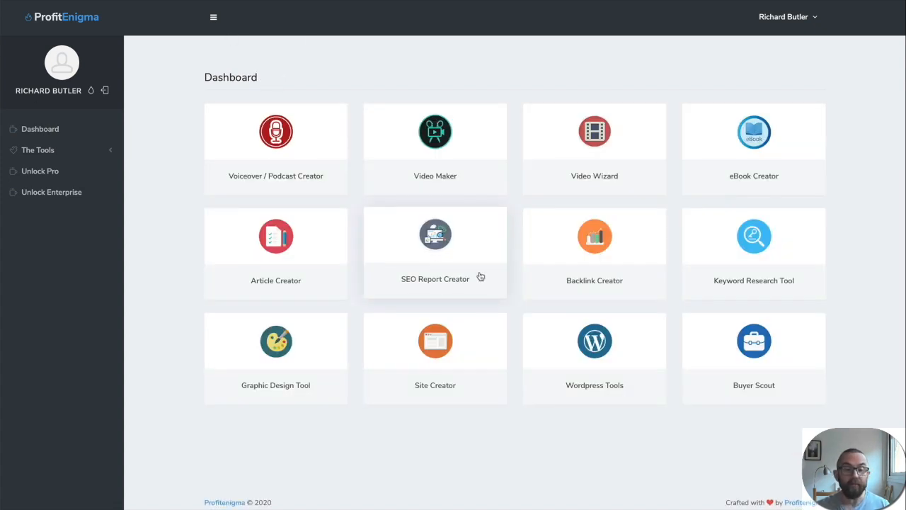
pyautogui.moveTo(276, 357)
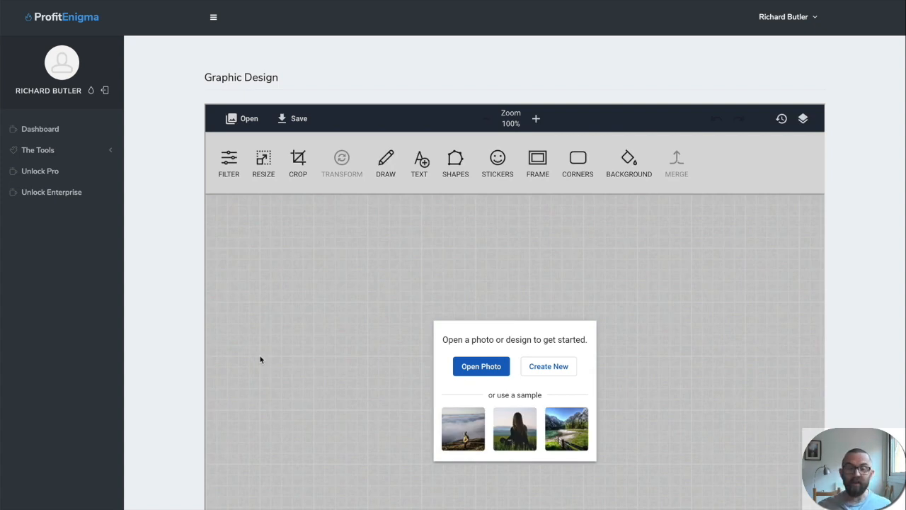
pyautogui.moveTo(473, 425)
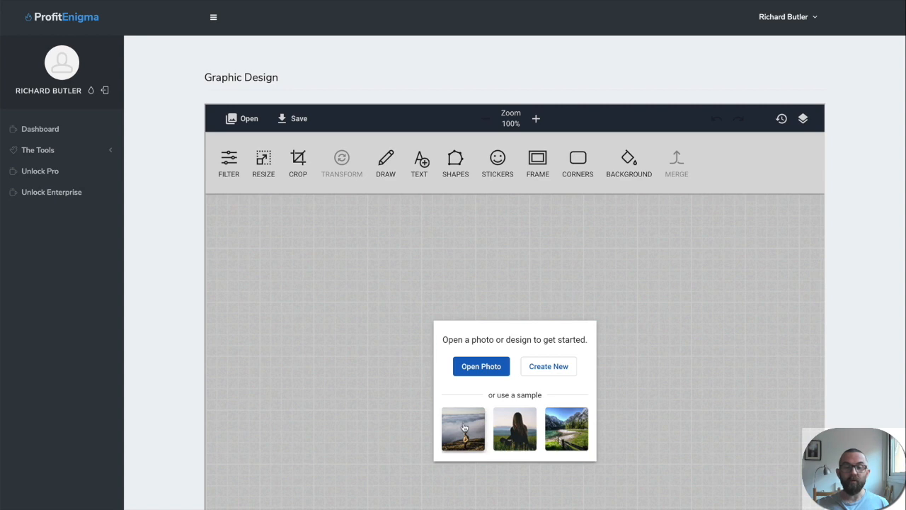
# - Load the hiker-above-the-clouds sample photo and apply the Grunge #1 frame
pyautogui.click(463, 429)
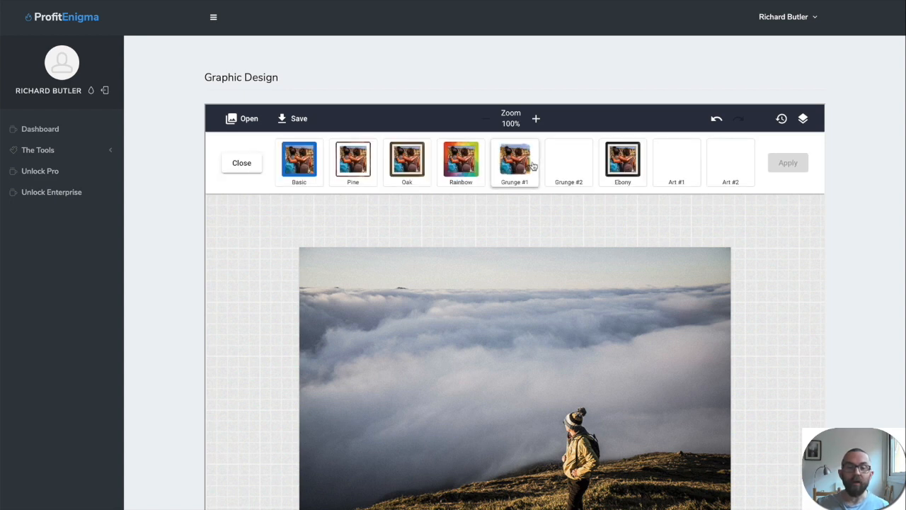
pyautogui.click(515, 157)
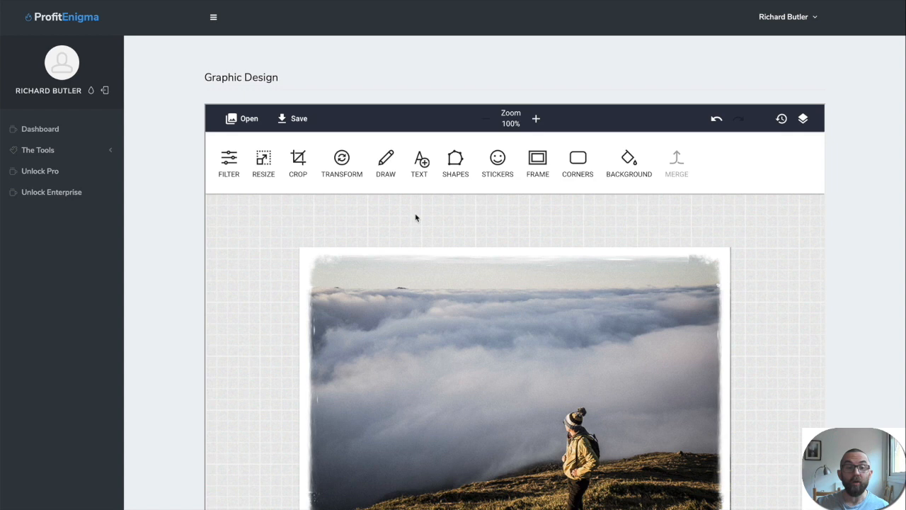
pyautogui.moveTo(313, 170)
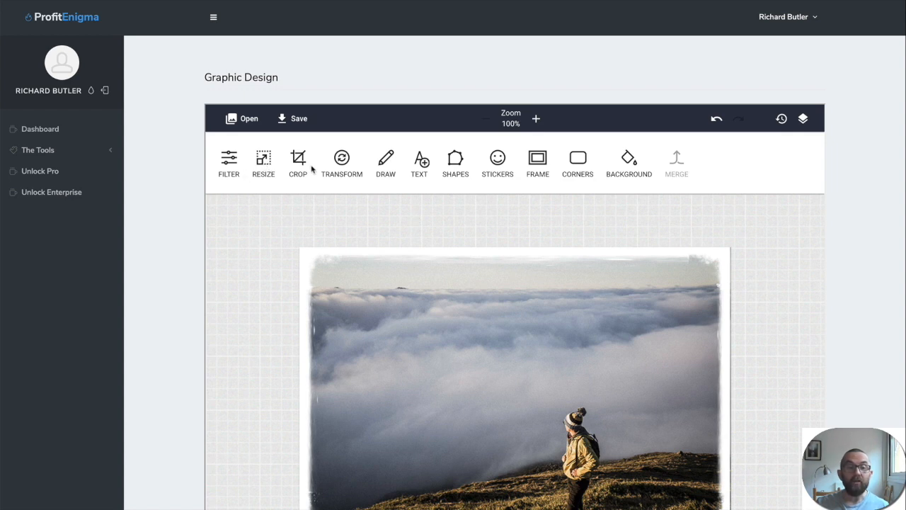
# - Add a text box reading "Life is like a box of chocolates" across the top of the hiker photo
pyautogui.click(419, 162)
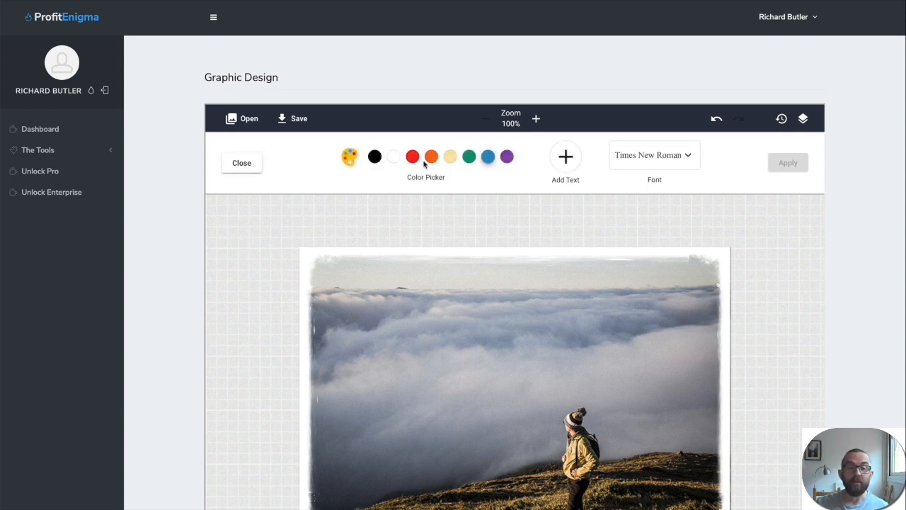
pyautogui.click(565, 156)
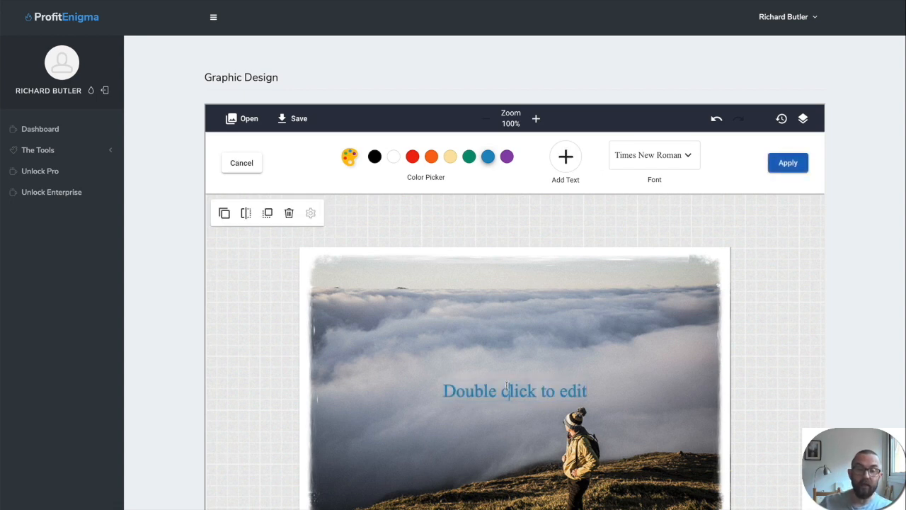
pyautogui.write('"Lif')
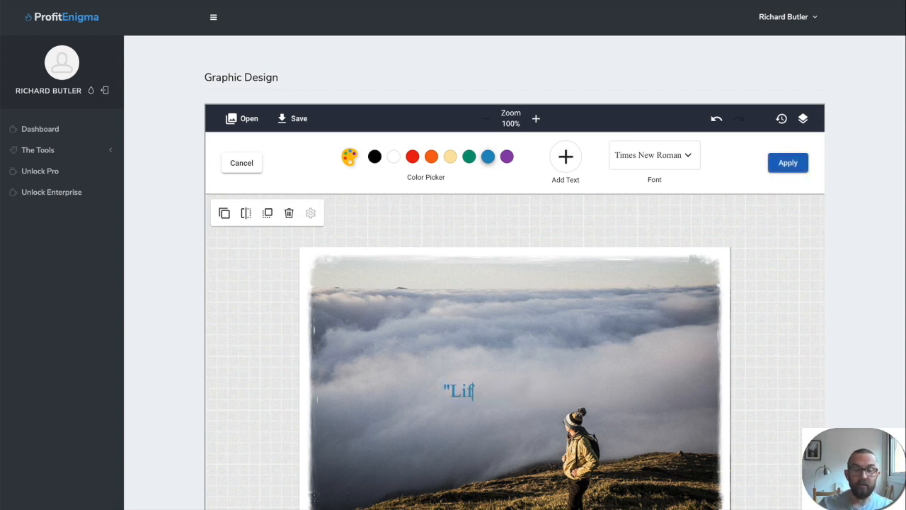
pyautogui.write('e is like a box of')
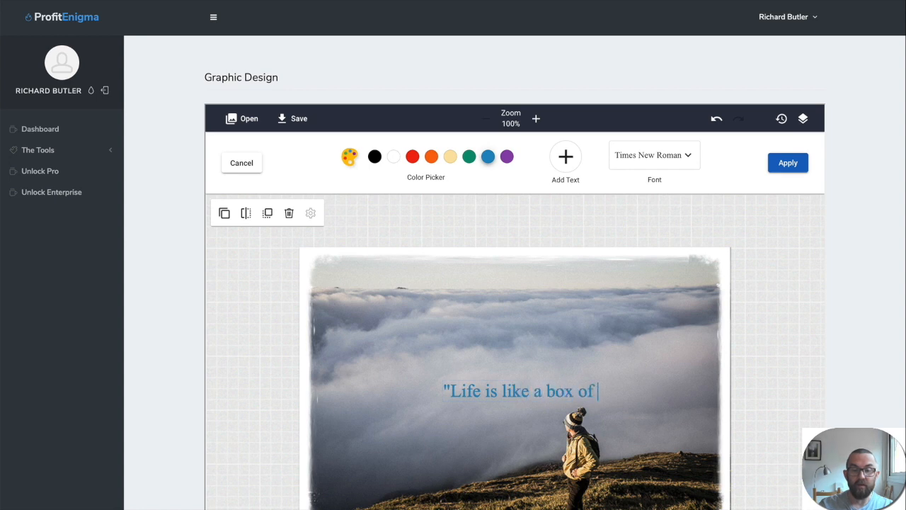
pyautogui.write('chocolates"')
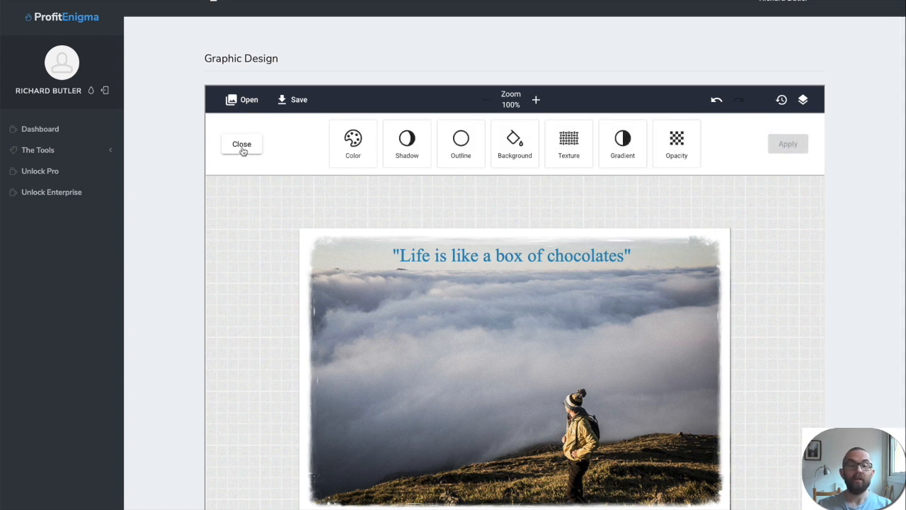
# - Place a star sticker from the Stars set over the quote and apply it
pyautogui.click(241, 144)
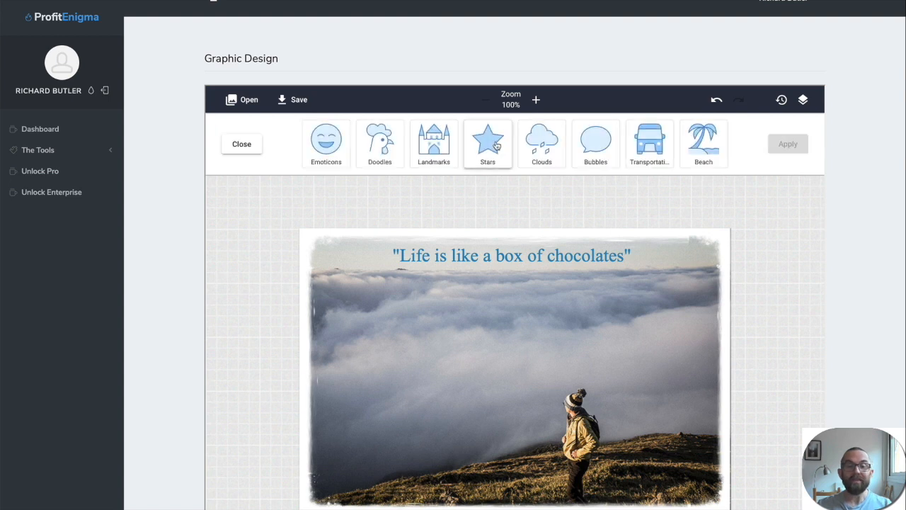
pyautogui.click(488, 138)
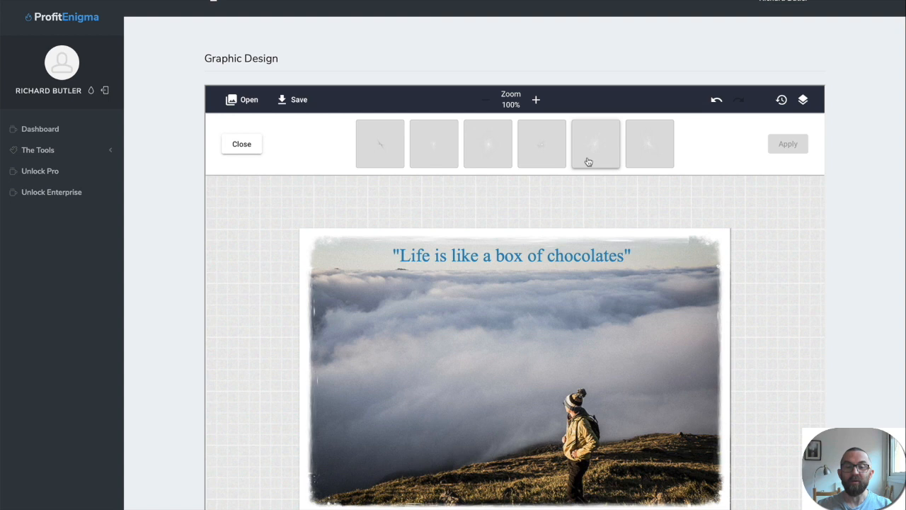
pyautogui.click(595, 144)
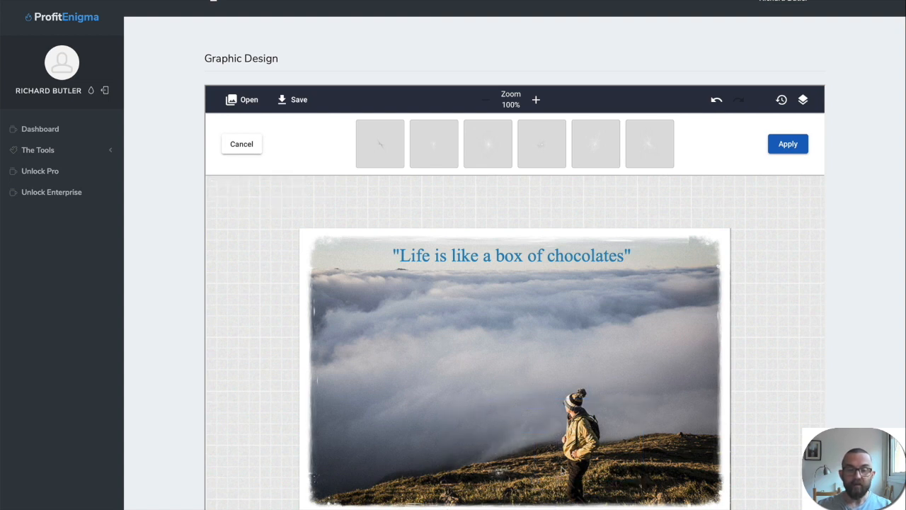
pyautogui.click(380, 144)
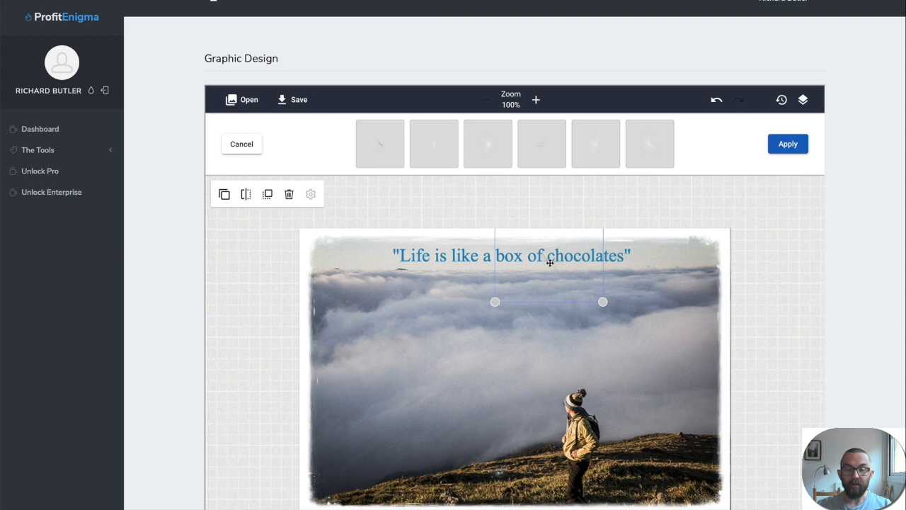
pyautogui.click(578, 330)
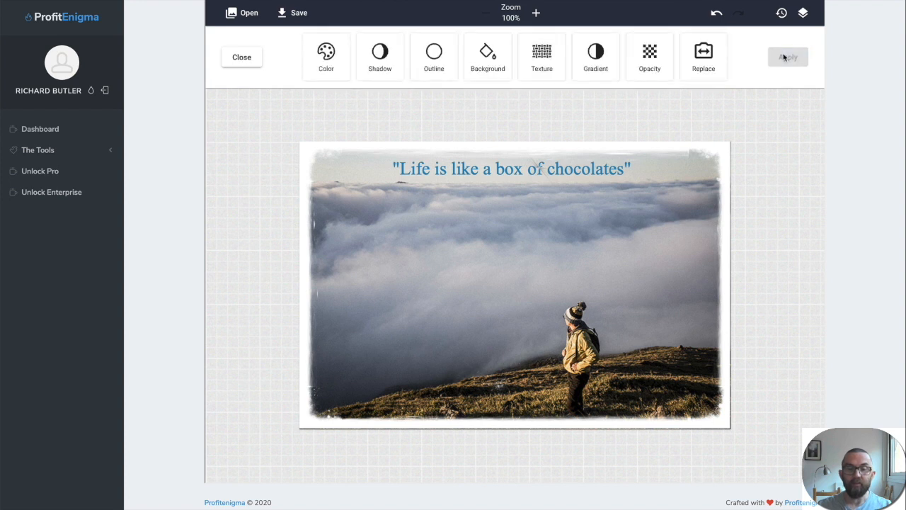
pyautogui.moveTo(828, 175)
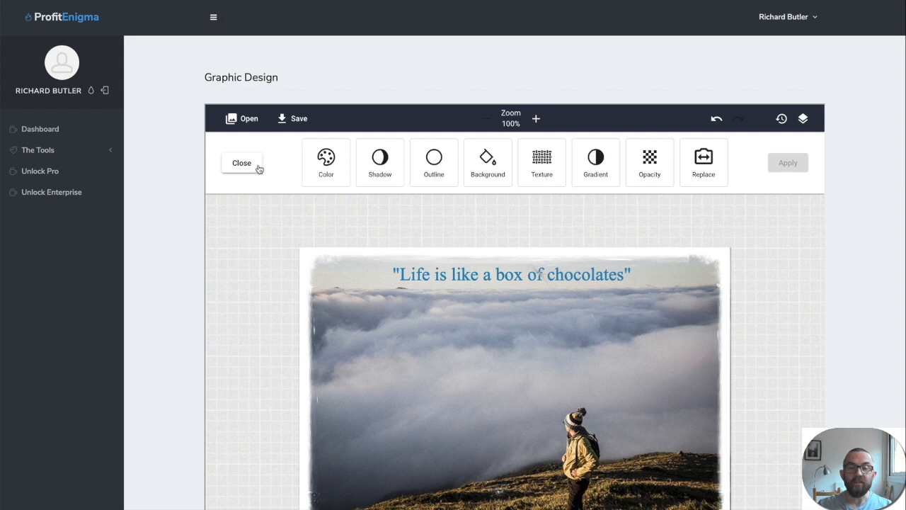
# - Close the sticker options and exit Graphic Design to the tools dashboard
pyautogui.click(242, 163)
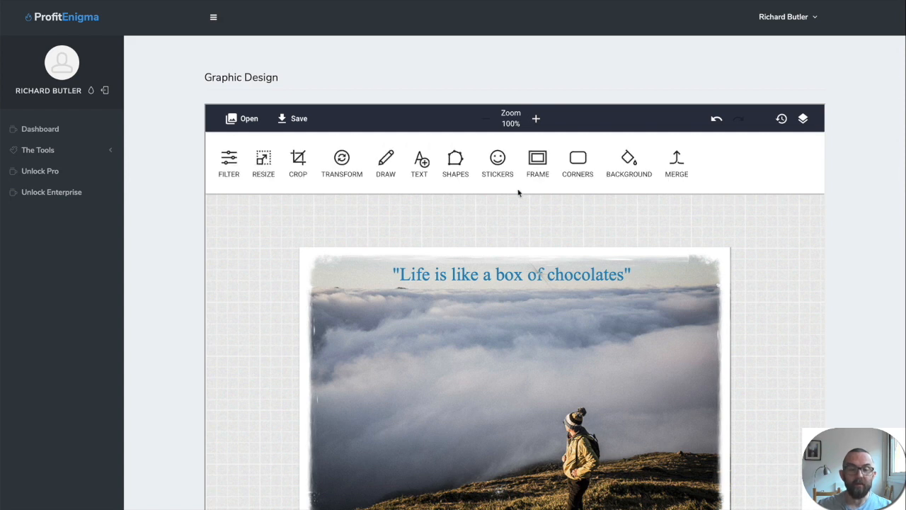
pyautogui.click(297, 161)
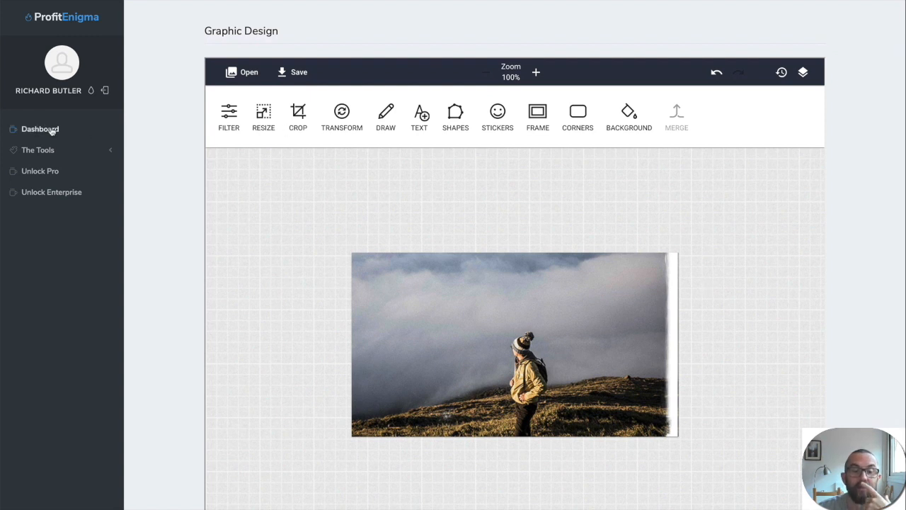
pyautogui.click(41, 128)
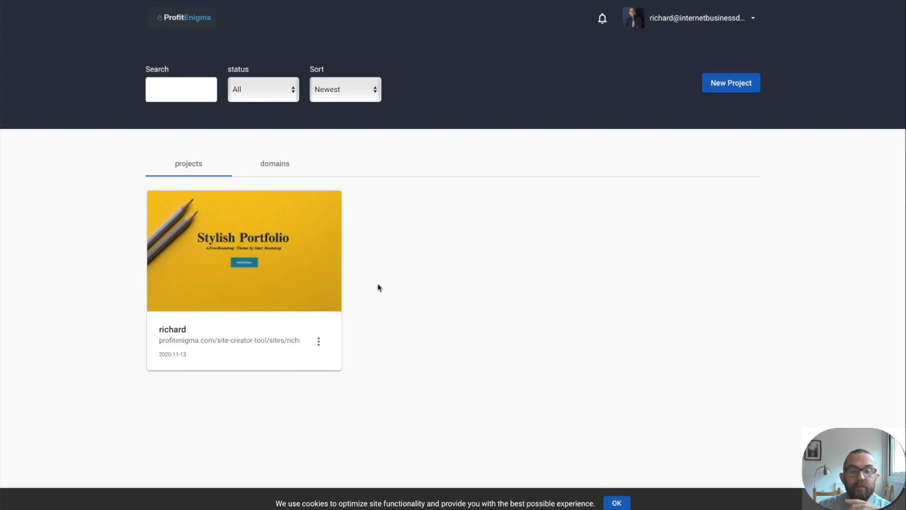
pyautogui.moveTo(696, 53)
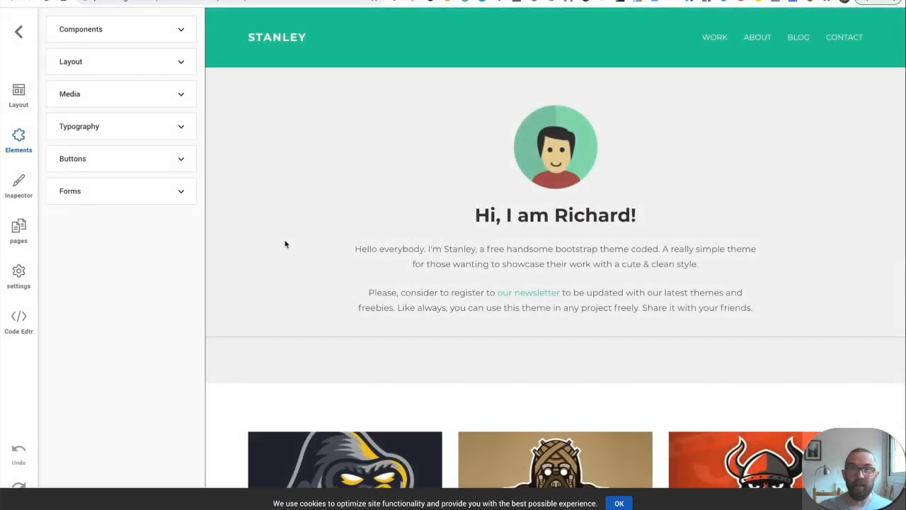
# - Replace the APE work image with Template (20).jpg, then select the RAIDERS image
pyautogui.scroll(-3)
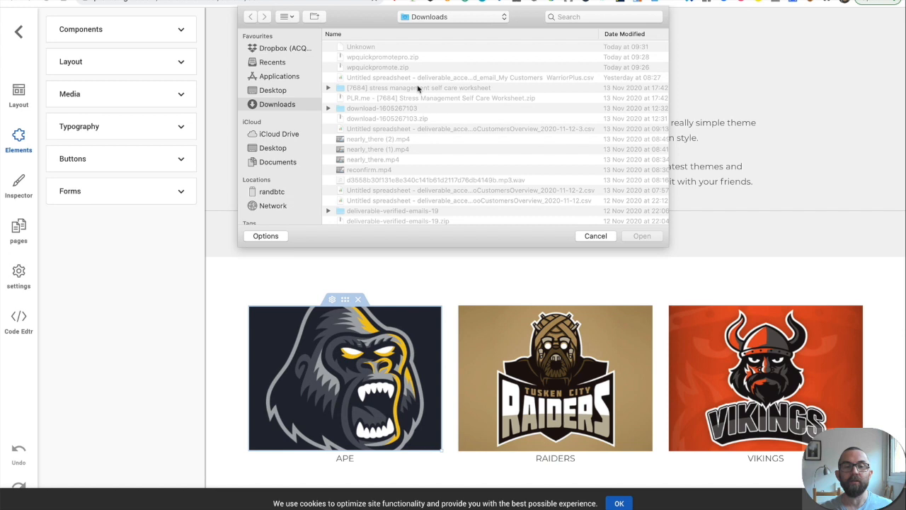
pyautogui.scroll(-3)
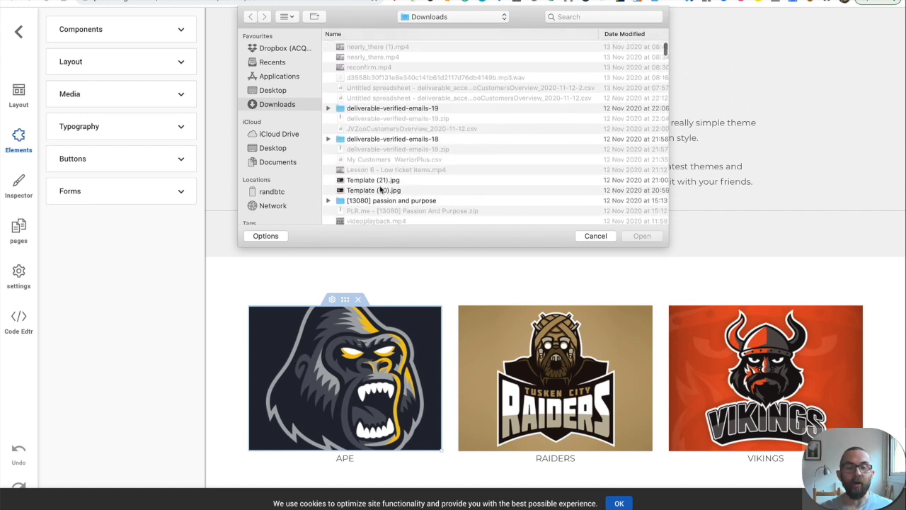
pyautogui.click(373, 190)
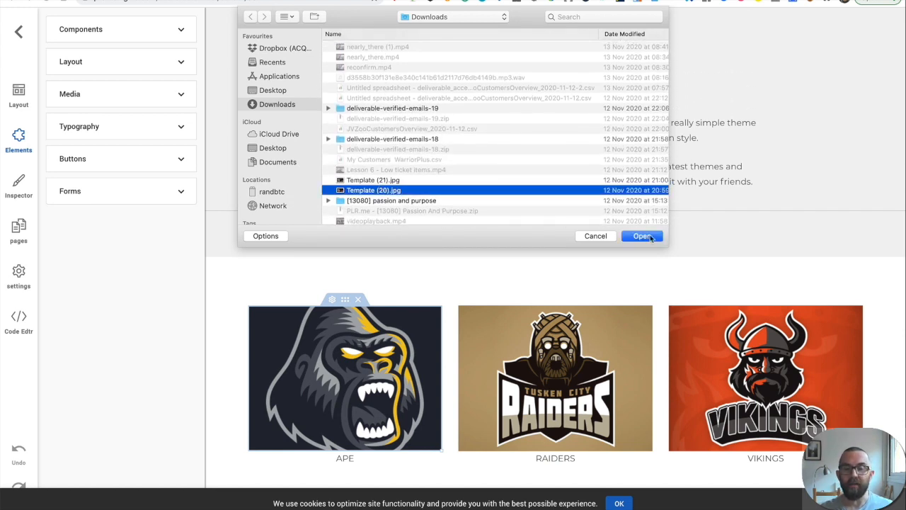
pyautogui.click(641, 236)
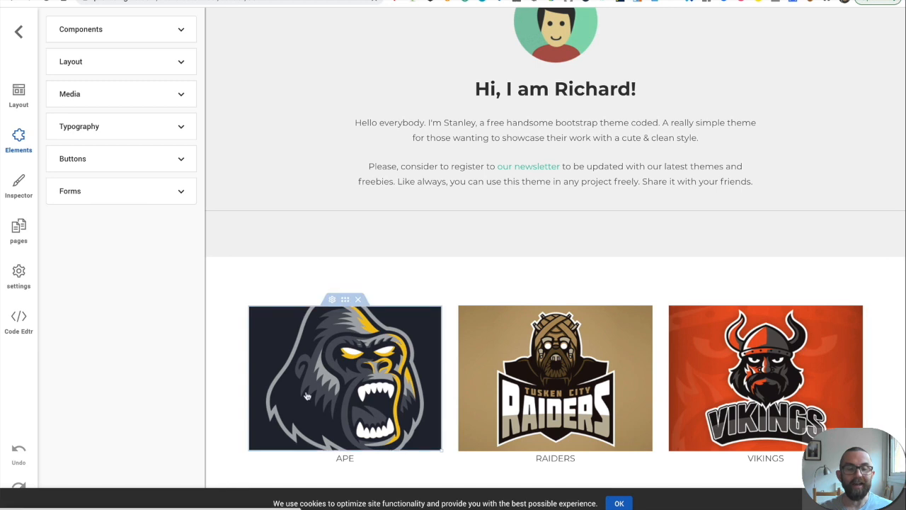
pyautogui.scroll(-3)
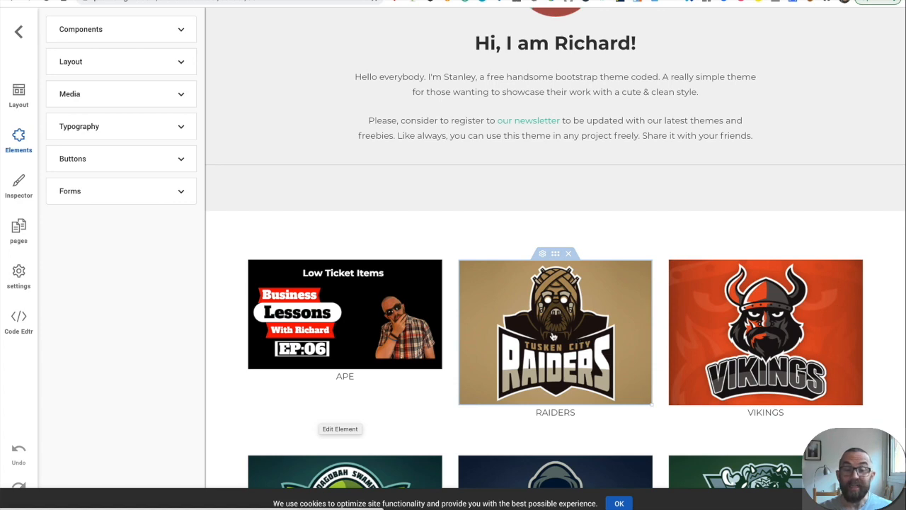
pyautogui.click(555, 332)
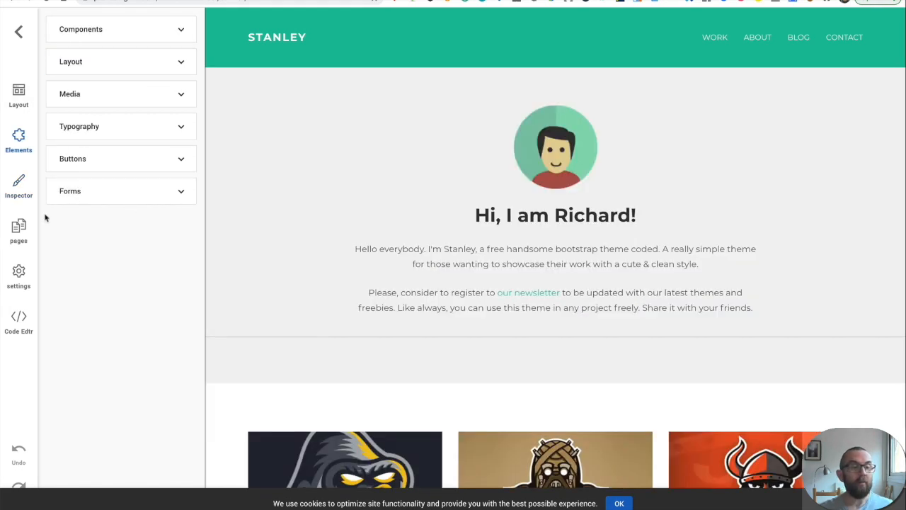
# - Browse the work01 and contact pages and select the contact form's message box
pyautogui.click(19, 230)
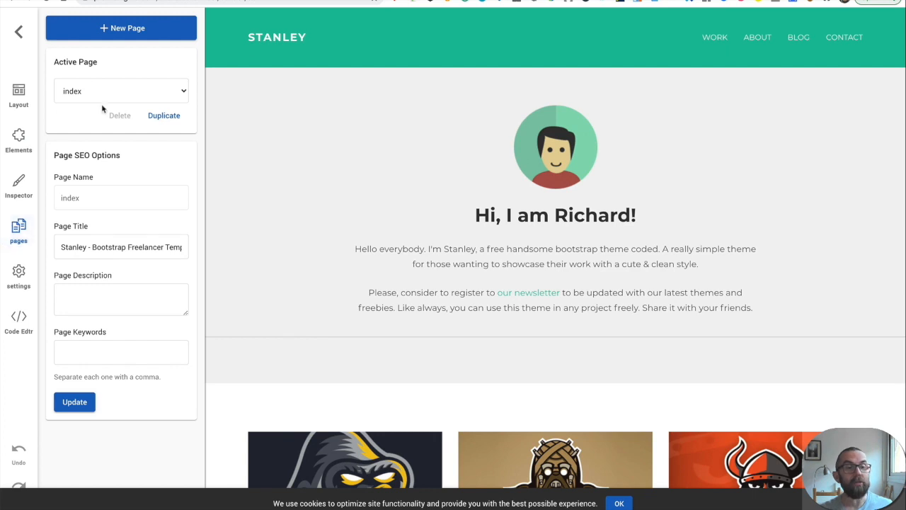
pyautogui.click(120, 91)
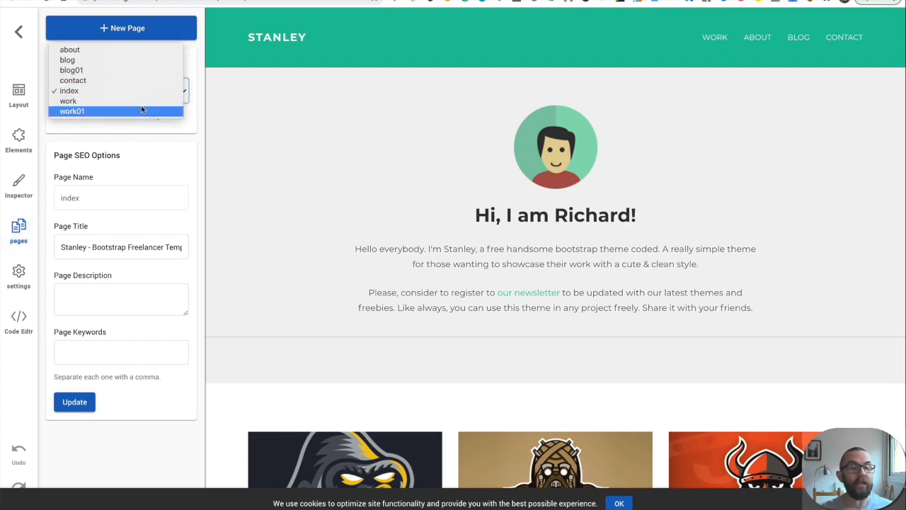
pyautogui.click(71, 111)
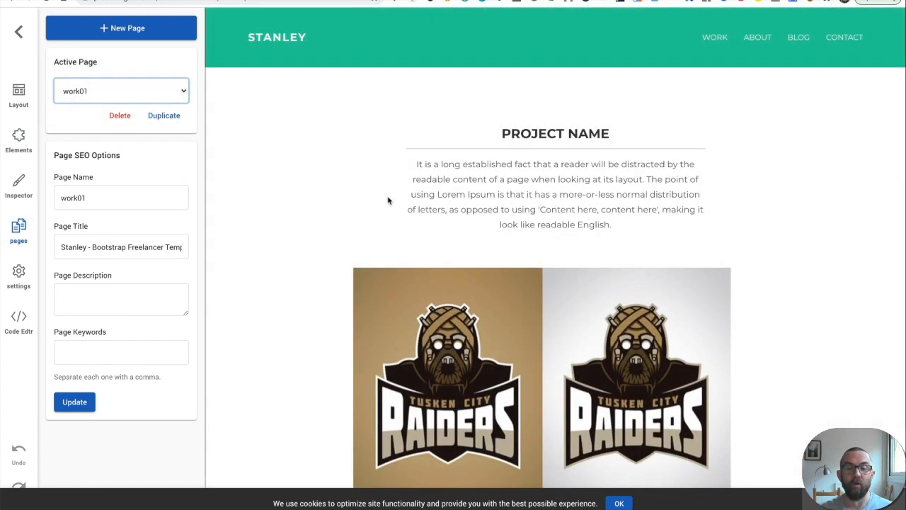
pyautogui.click(121, 91)
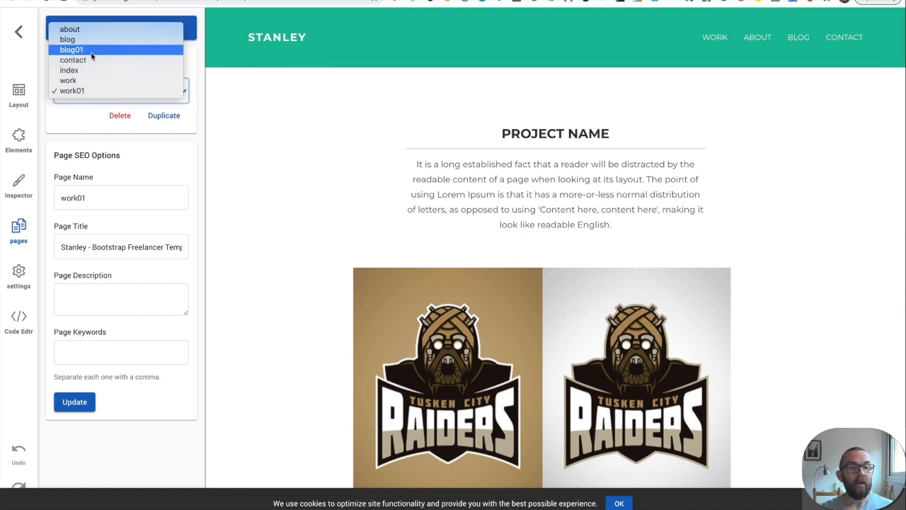
pyautogui.click(73, 59)
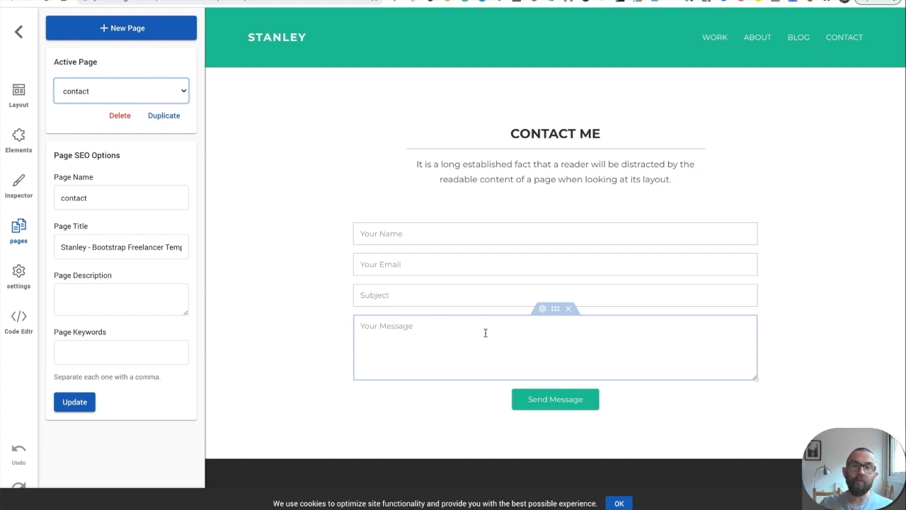
pyautogui.click(556, 264)
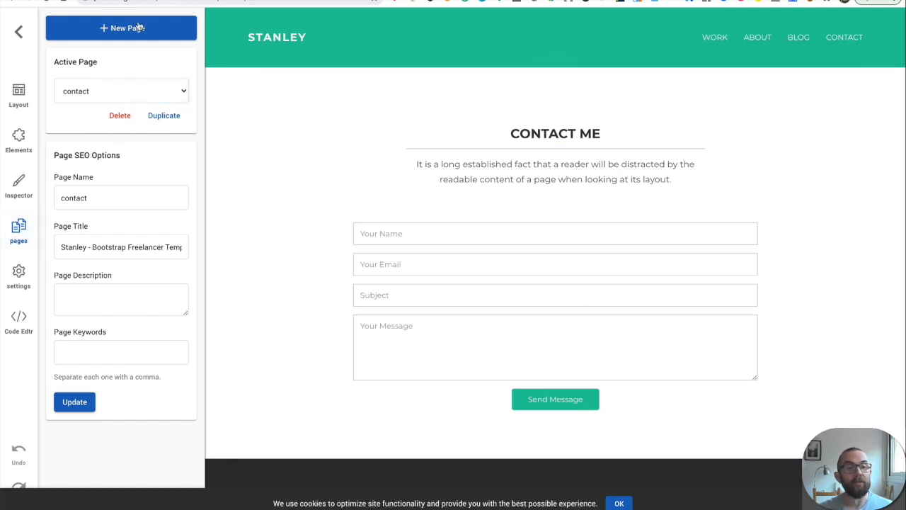
# - Add a blank new page and duplicate the work page as work-copy
pyautogui.click(121, 28)
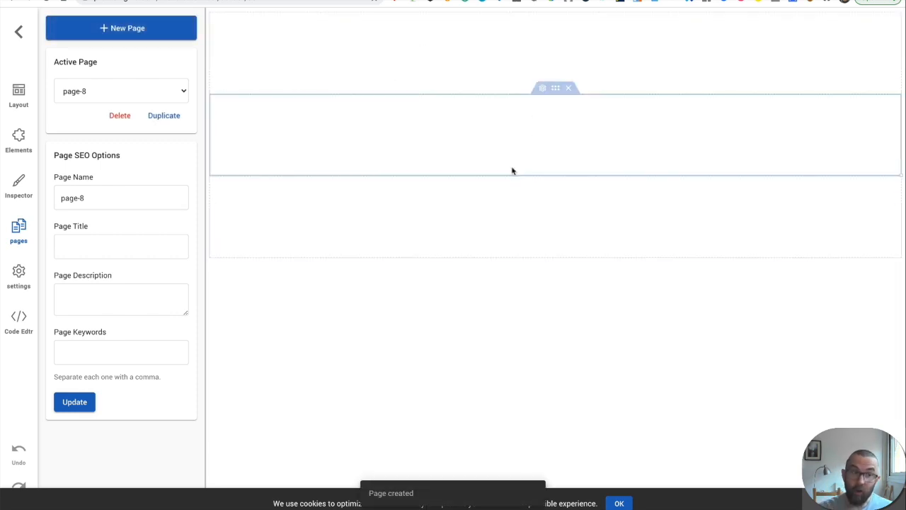
pyautogui.click(121, 90)
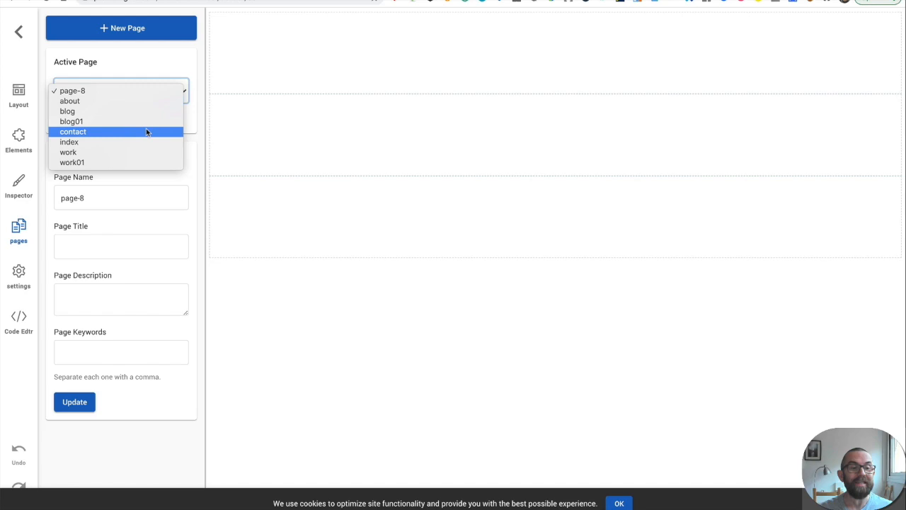
pyautogui.click(68, 152)
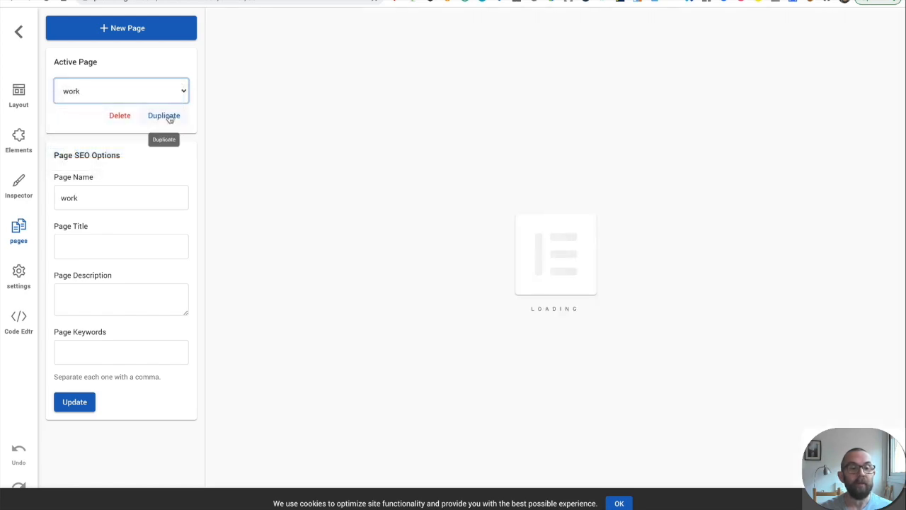
pyautogui.click(163, 115)
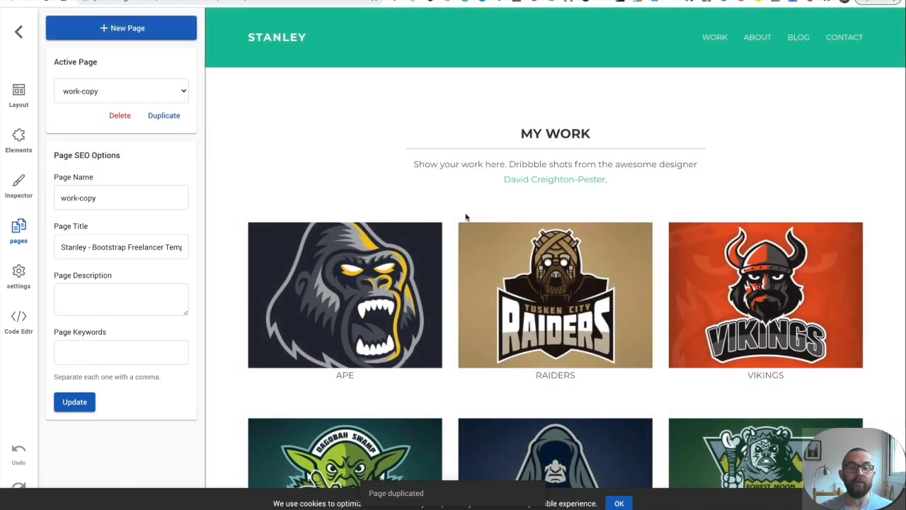
pyautogui.scroll(-3)
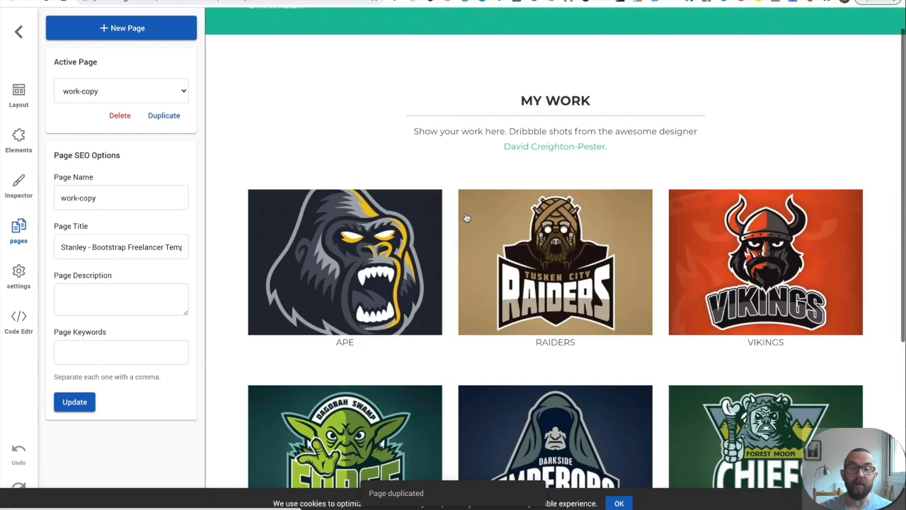
pyautogui.click(19, 276)
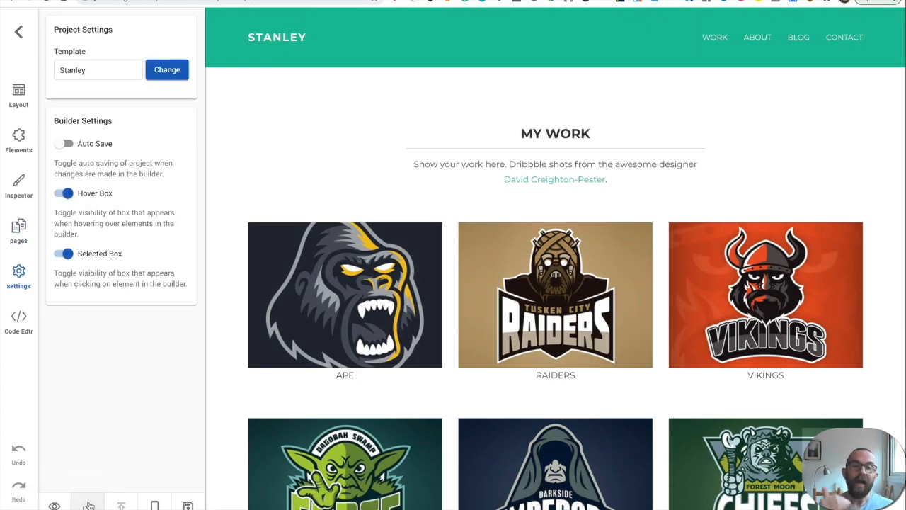
# - View Project Settings and the Auto Save, Hover Box and Selected Box toggles
pyautogui.click(88, 475)
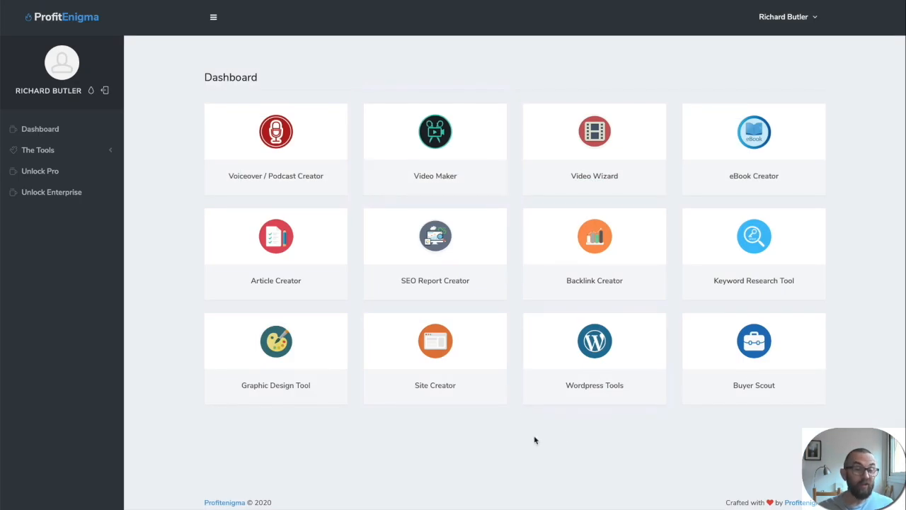
pyautogui.moveTo(425, 415)
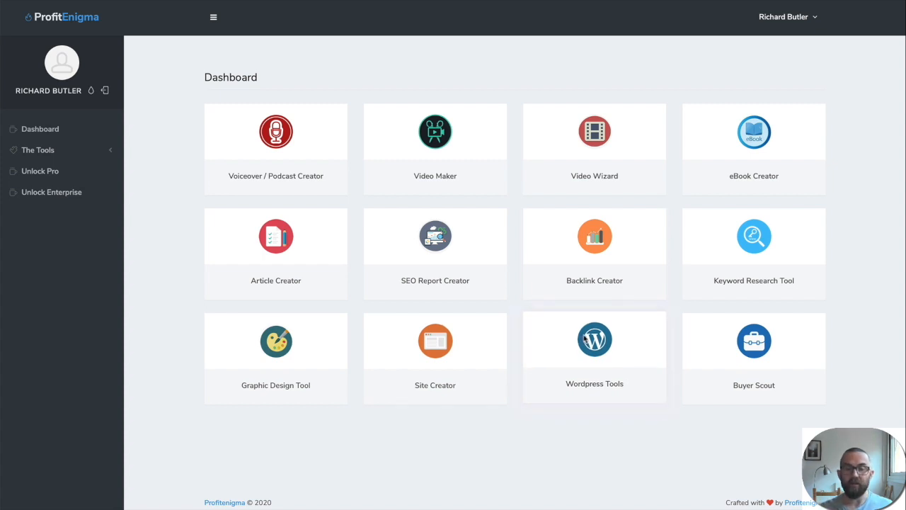
# - Check the three WordPress tool downloads, then launch Buyer Scout from the dashboard
pyautogui.click(594, 340)
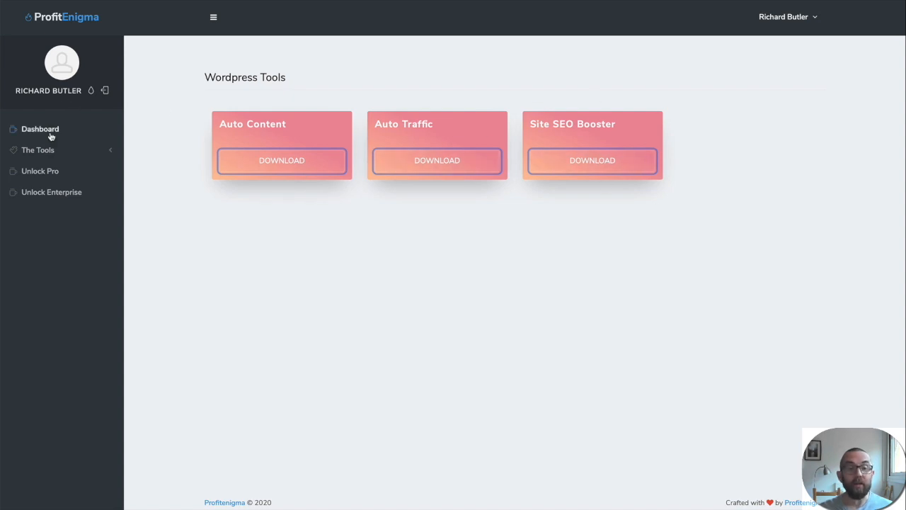
pyautogui.click(40, 128)
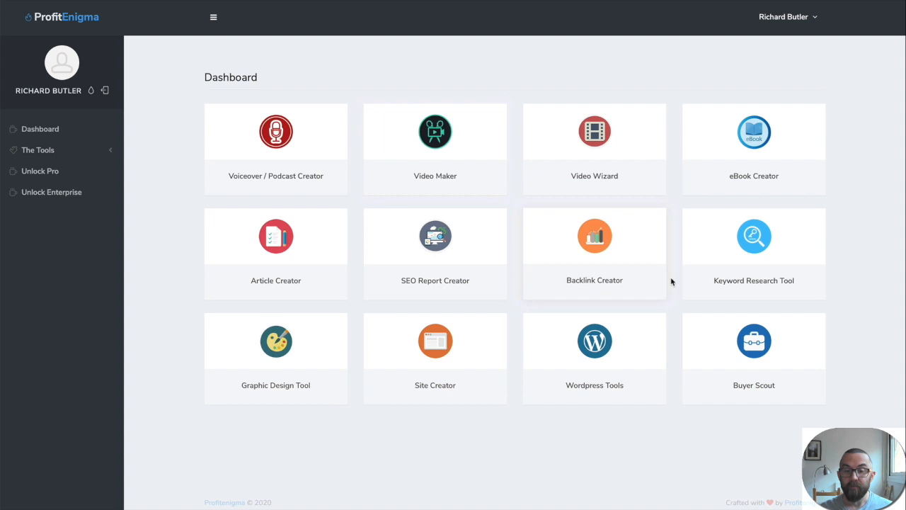
pyautogui.moveTo(755, 340)
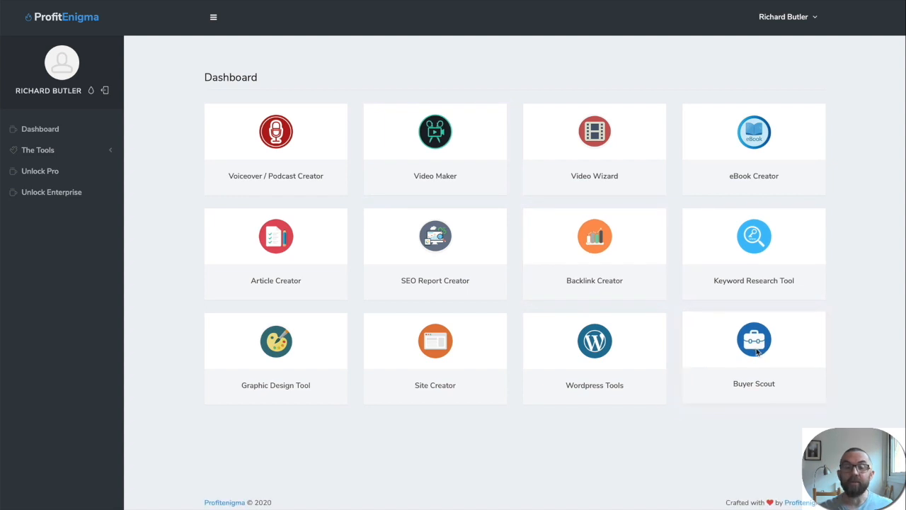
pyautogui.click(754, 341)
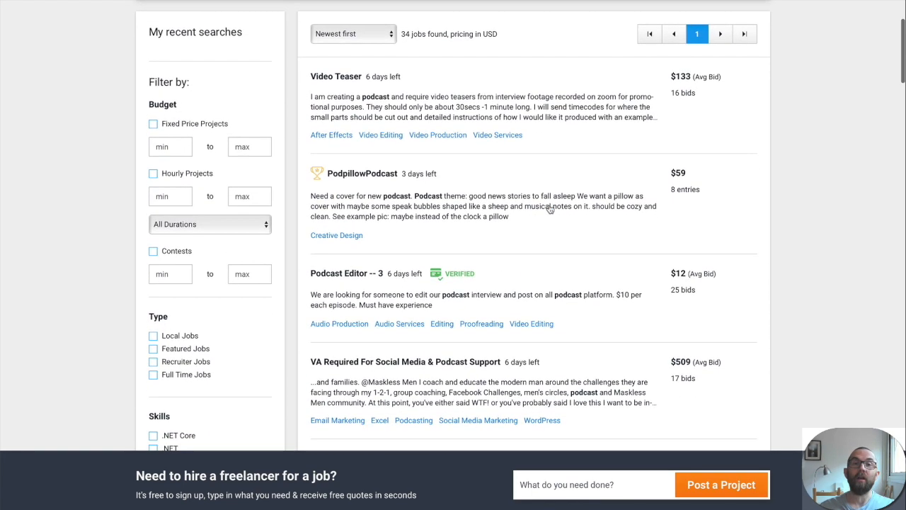
# - Scroll the 34 podcast job results to reveal the Magazine WordPress website job
pyautogui.scroll(-3)
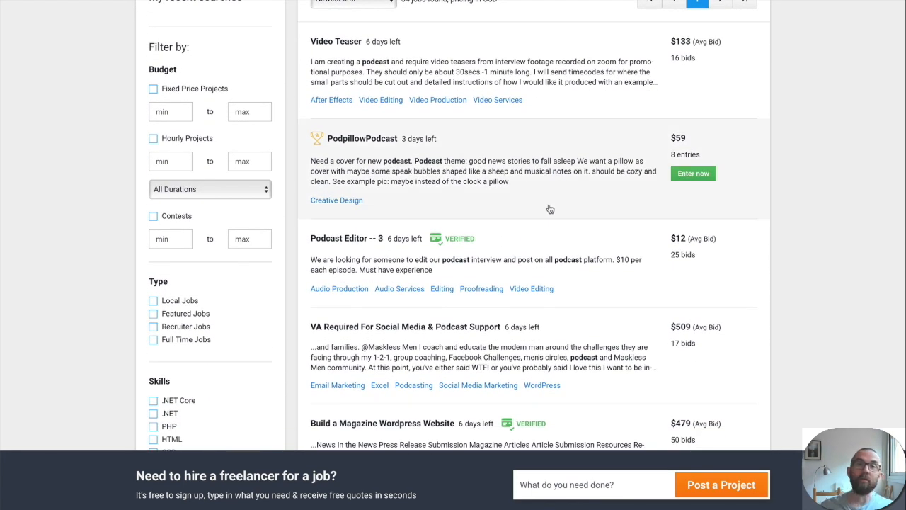